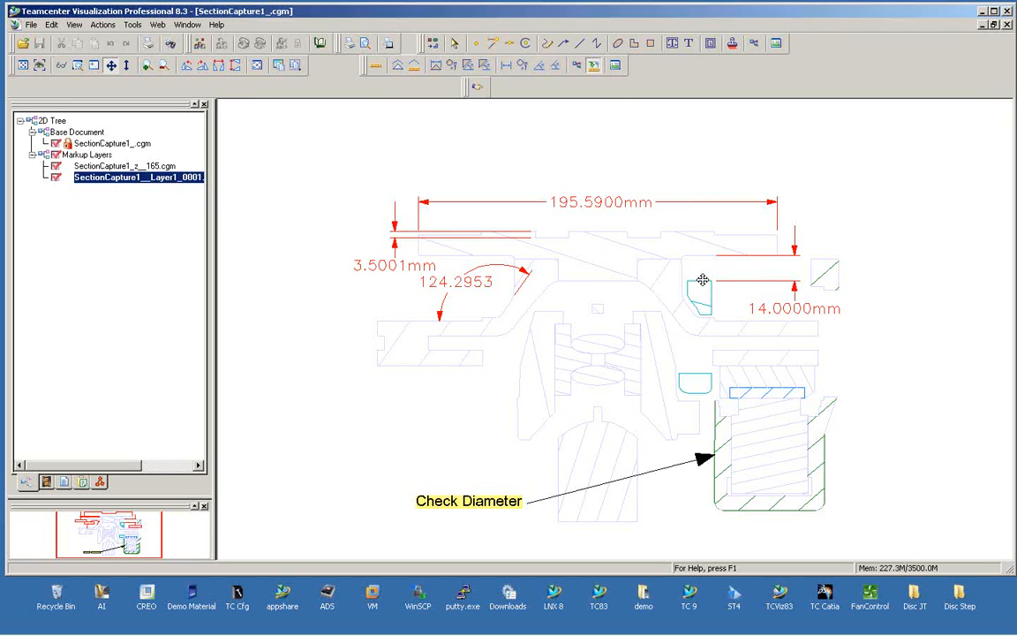
Switch to the DISK_ASSY.plmxml window and rotate the brake disk assembly.
{"action": "left_click", "coordinate": [184, 25]}
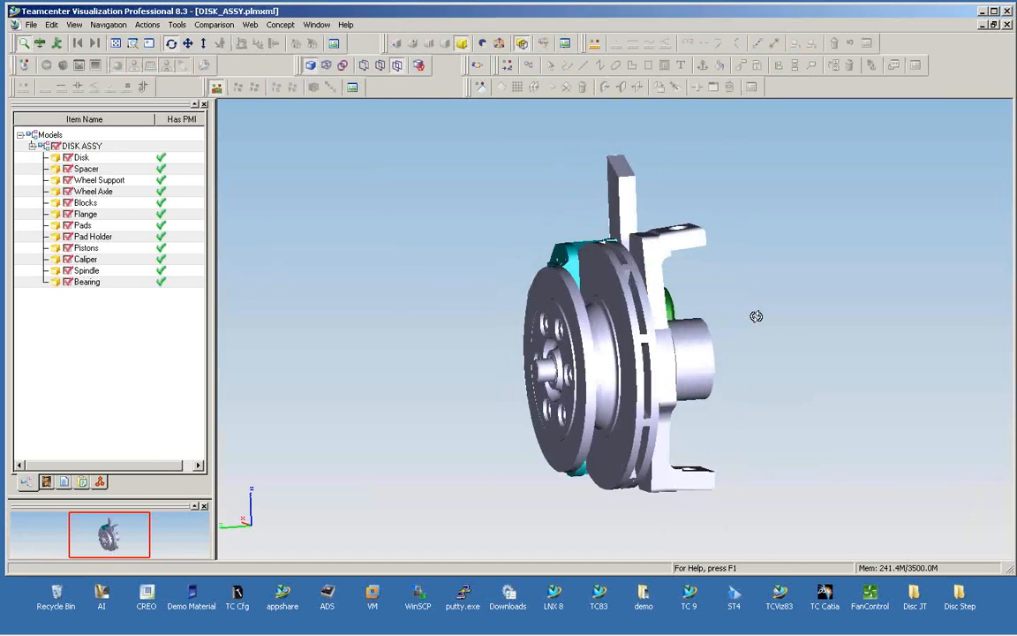
{"action": "left_click_drag", "start_coordinate": [756, 316], "coordinate": [867, 316]}
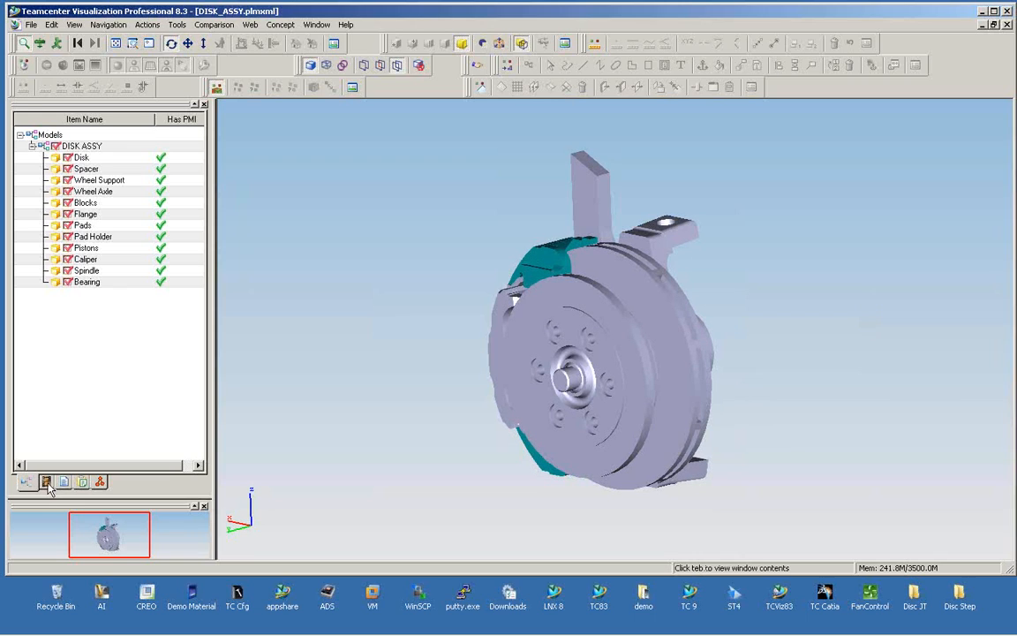
Recall the saved section view from the Views tab, accepting loss of unsaved markup.
{"action": "left_click", "coordinate": [46, 481]}
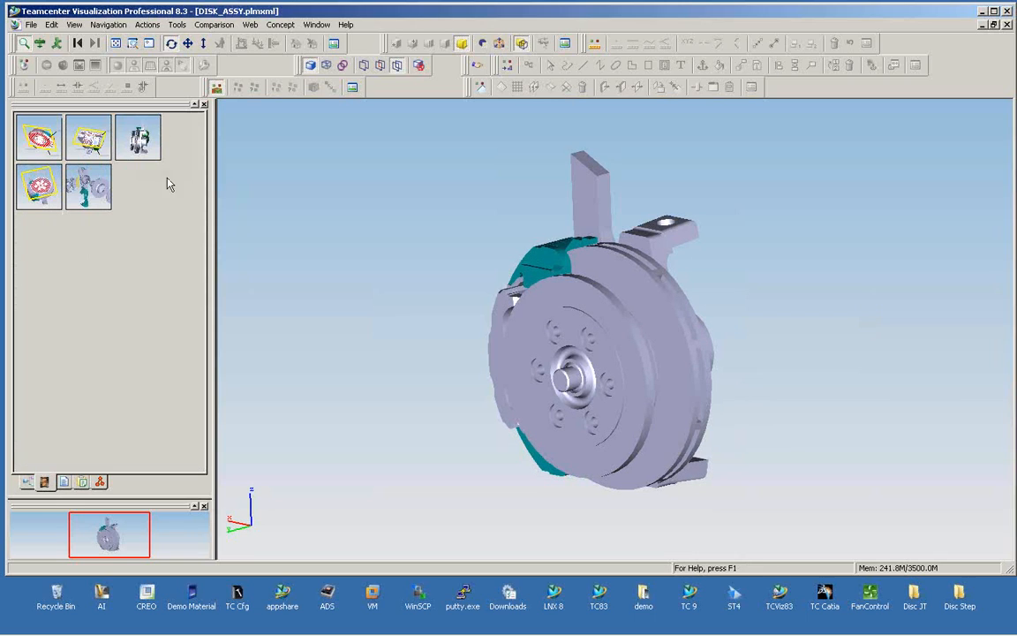
{"action": "mouse_move", "coordinate": [812, 311]}
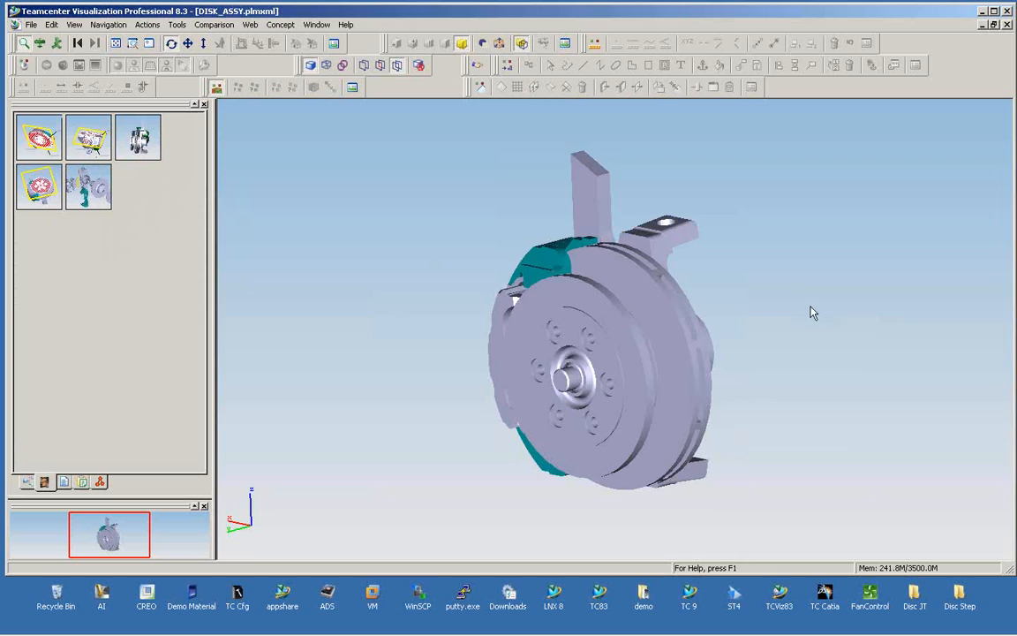
{"action": "left_click_drag", "start_coordinate": [812, 310], "coordinate": [759, 318]}
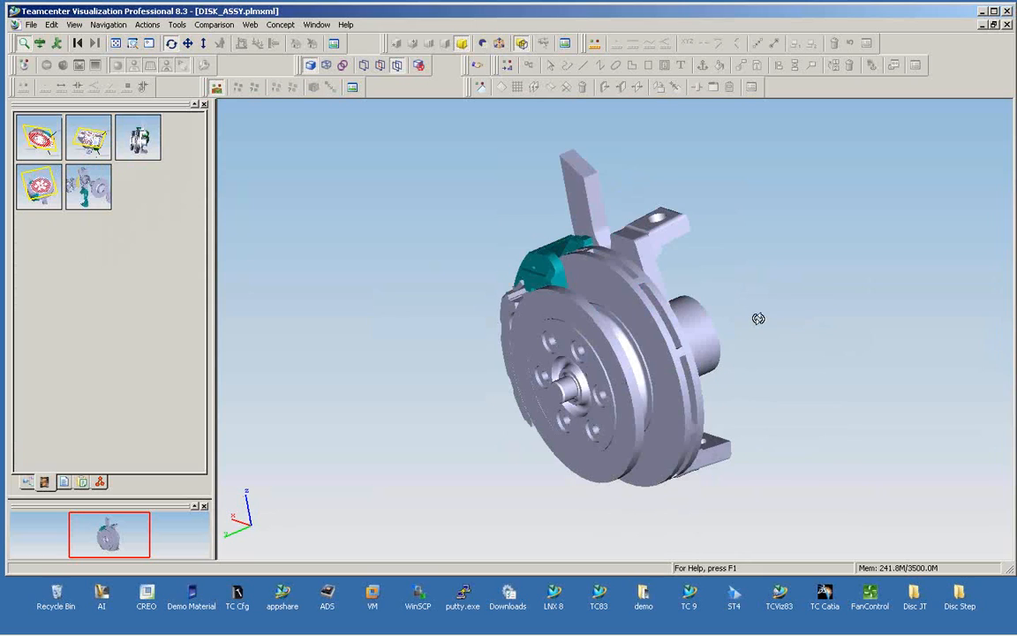
{"action": "left_click_drag", "start_coordinate": [757, 317], "coordinate": [773, 336]}
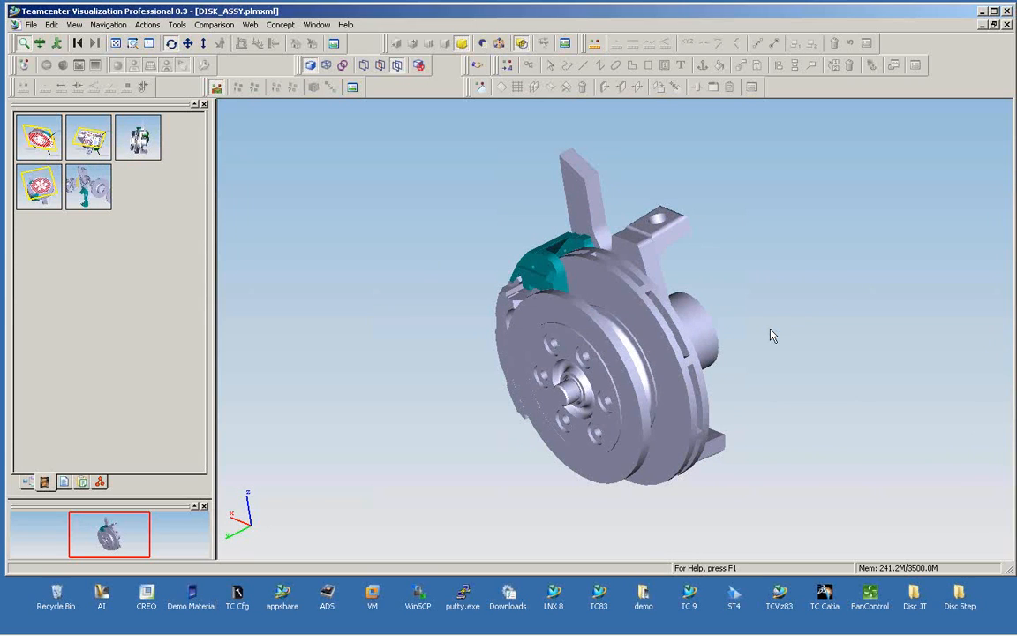
{"action": "mouse_move", "coordinate": [186, 159]}
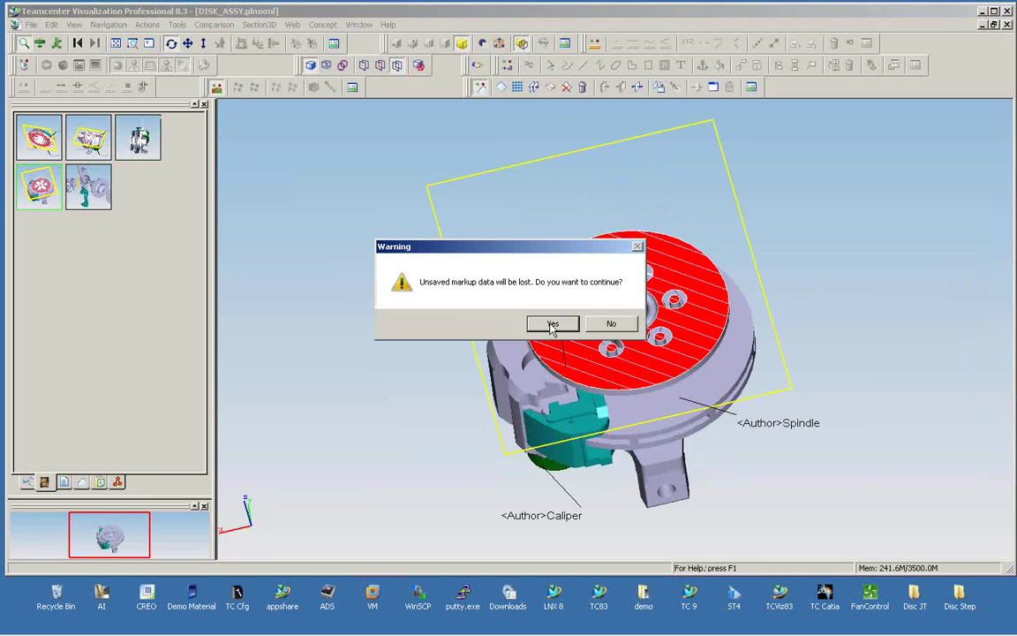
{"action": "left_click", "coordinate": [551, 323]}
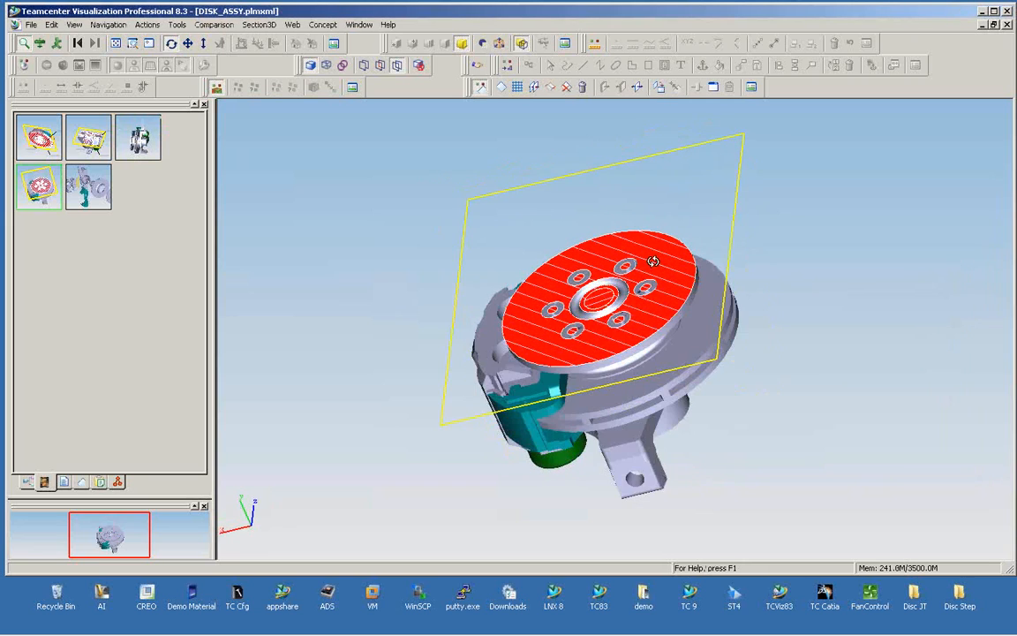
Recall the exploded view, inspect it, and return to the assembly parts tree.
{"action": "left_click_drag", "start_coordinate": [651, 262], "coordinate": [451, 364]}
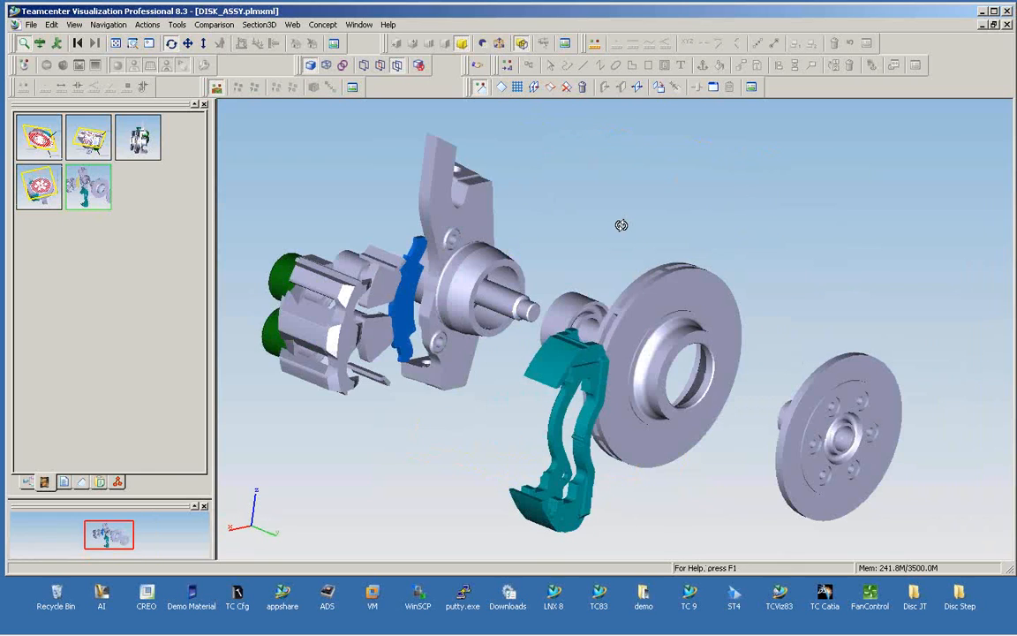
{"action": "left_click_drag", "start_coordinate": [621, 226], "coordinate": [622, 257]}
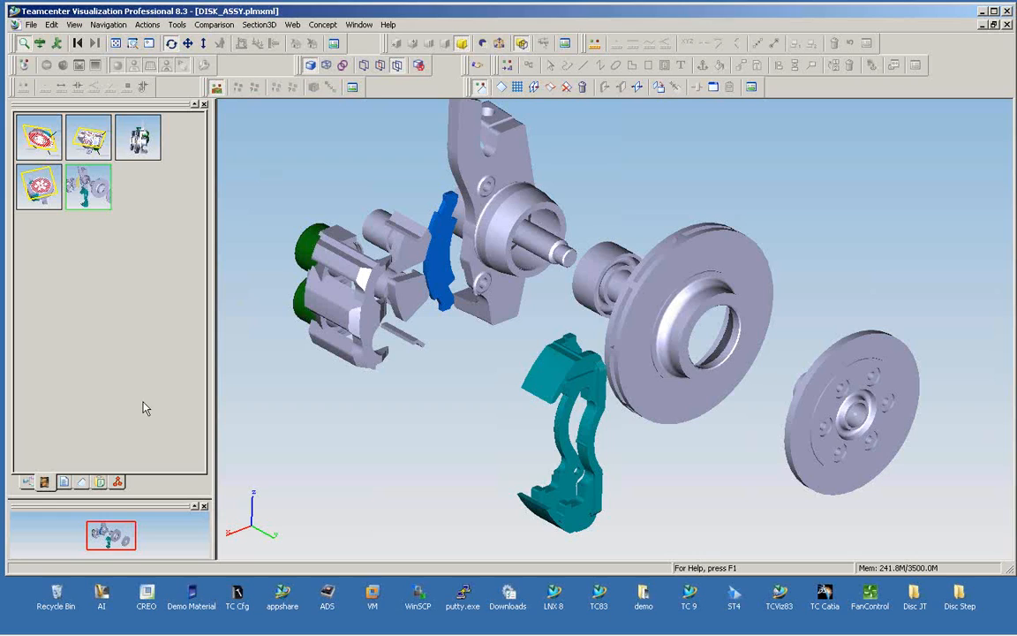
{"action": "left_click", "coordinate": [364, 25]}
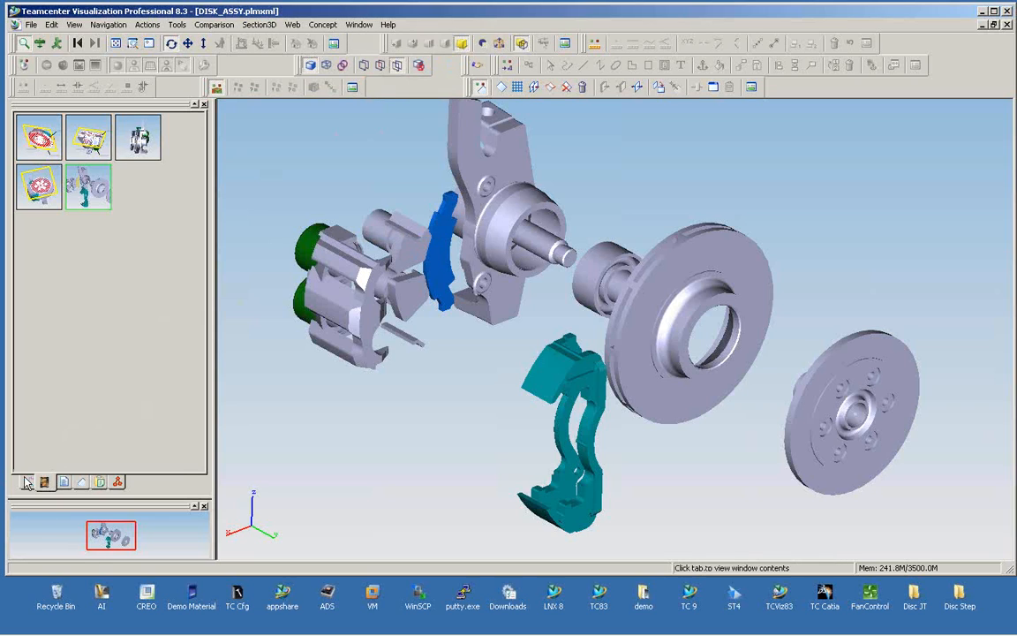
{"action": "left_click", "coordinate": [46, 481]}
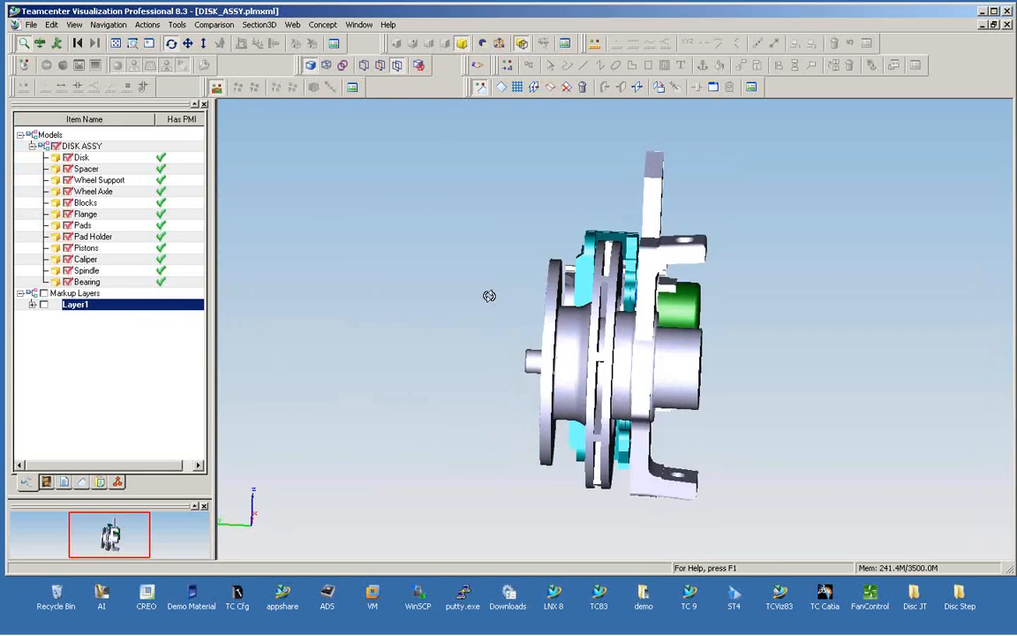
Orbit and zoom the assembly to an oblique edge-on view of the caliper and disk.
{"action": "left_click_drag", "start_coordinate": [489, 296], "coordinate": [633, 348]}
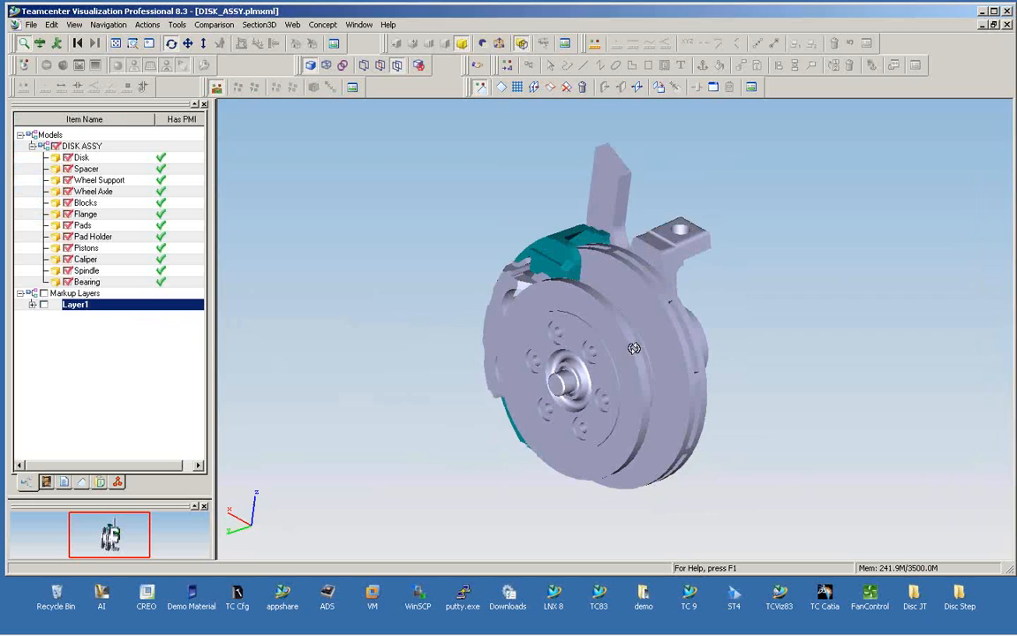
{"action": "left_click_drag", "start_coordinate": [634, 346], "coordinate": [642, 335]}
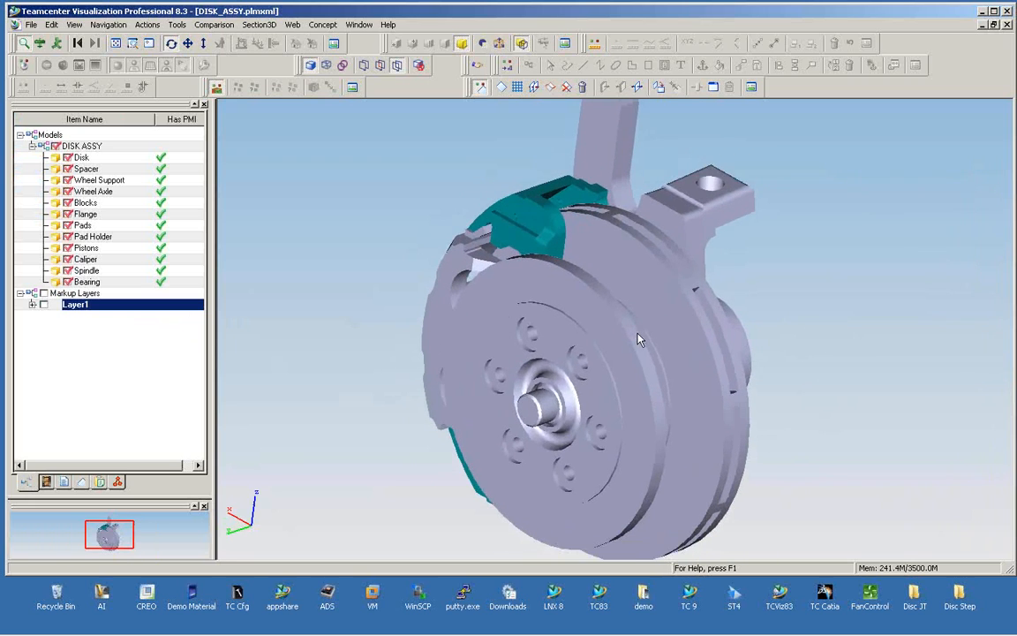
{"action": "left_click_drag", "start_coordinate": [639, 339], "coordinate": [551, 282]}
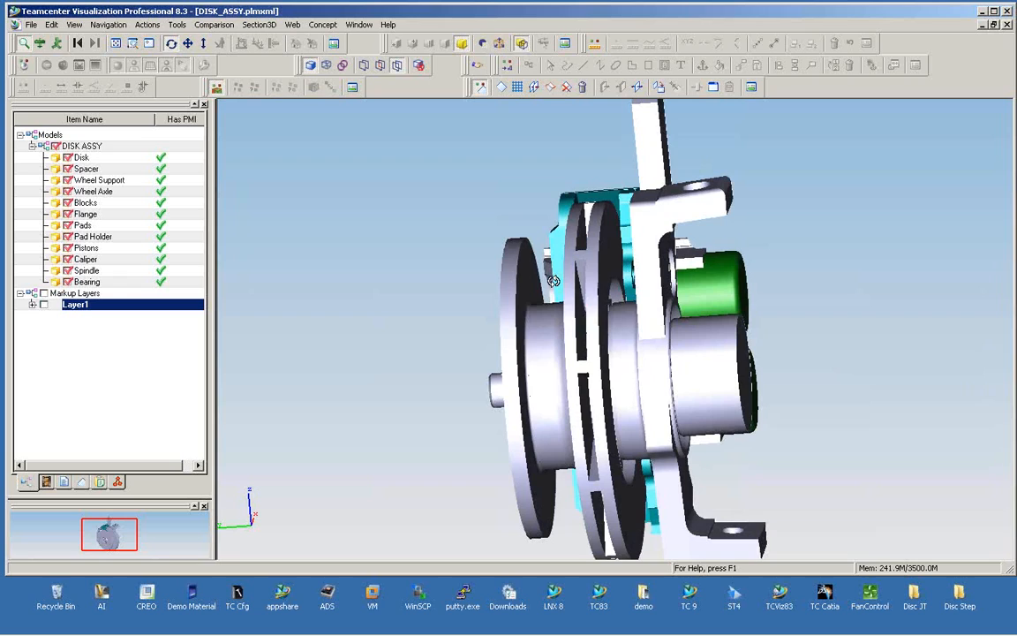
{"action": "left_click_drag", "start_coordinate": [550, 280], "coordinate": [509, 274]}
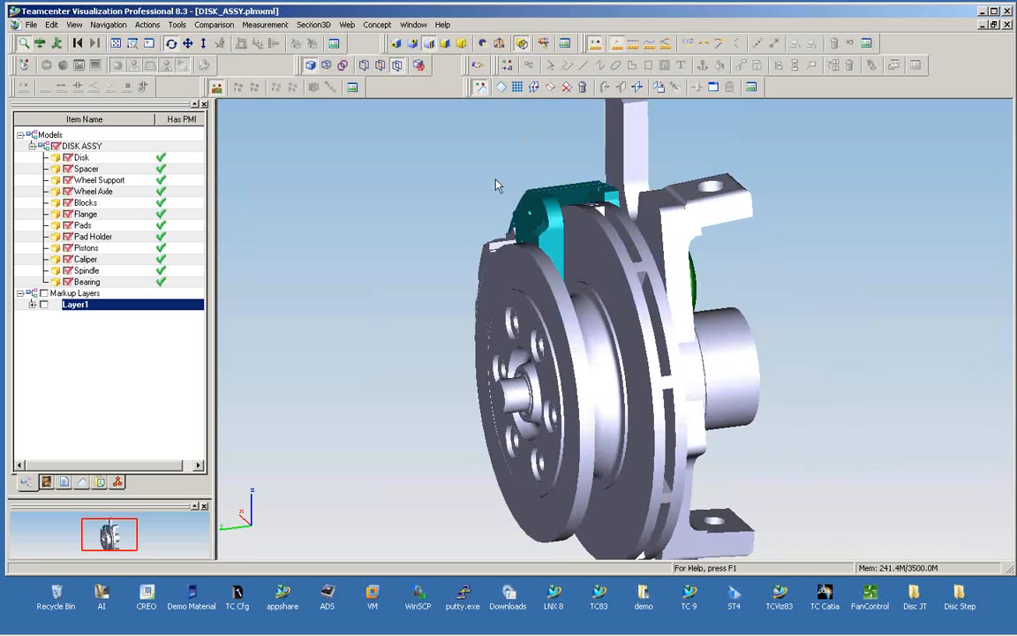
{"action": "left_click_drag", "start_coordinate": [494, 185], "coordinate": [429, 257]}
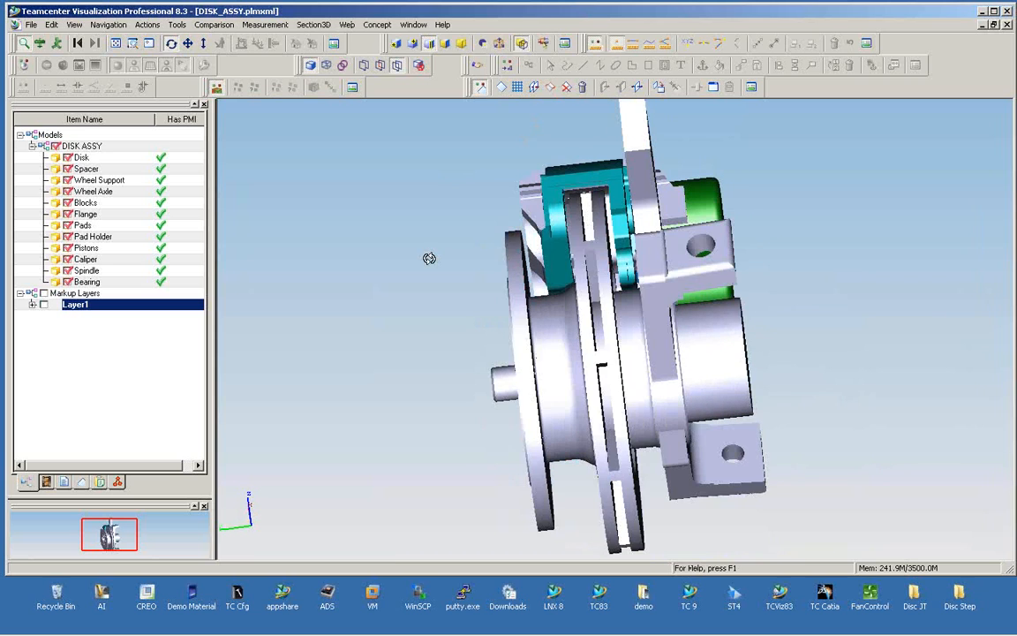
{"action": "left_click_drag", "start_coordinate": [429, 258], "coordinate": [459, 152]}
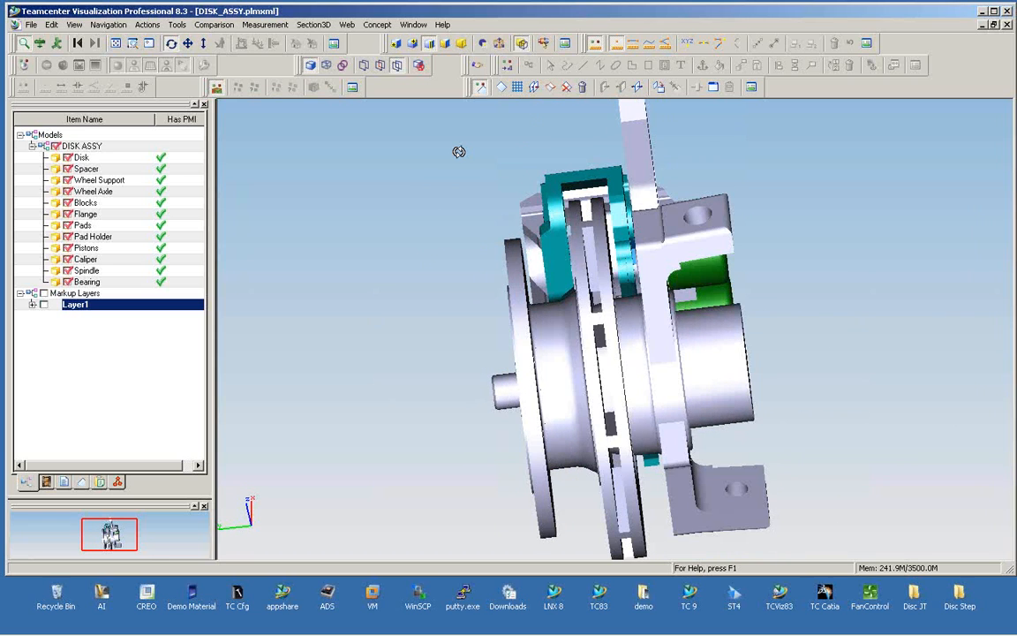
{"action": "left_click_drag", "start_coordinate": [459, 152], "coordinate": [413, 218]}
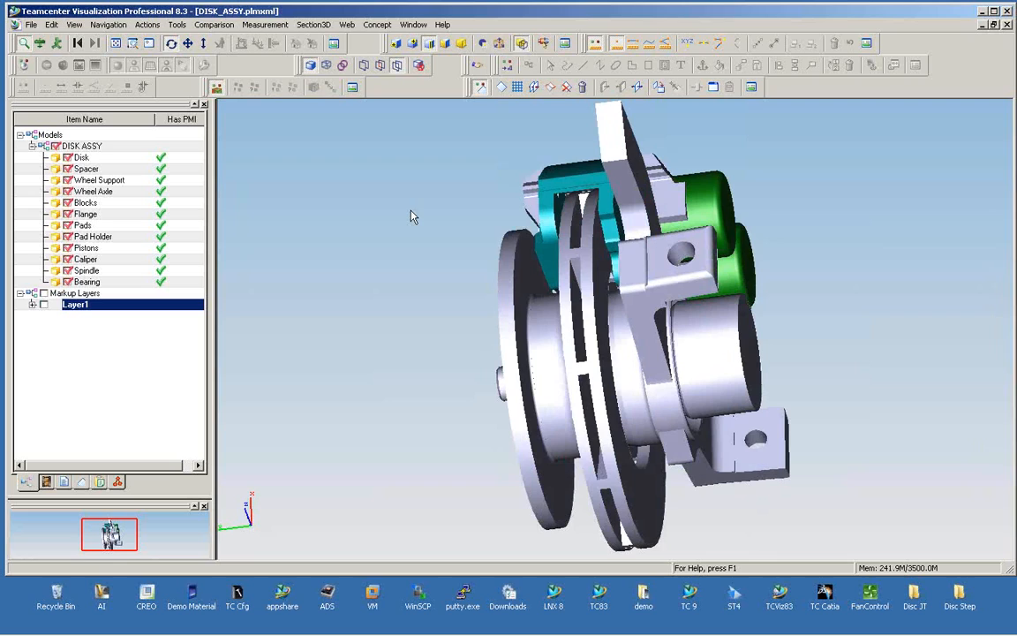
{"action": "left_click_drag", "start_coordinate": [410, 215], "coordinate": [815, 215]}
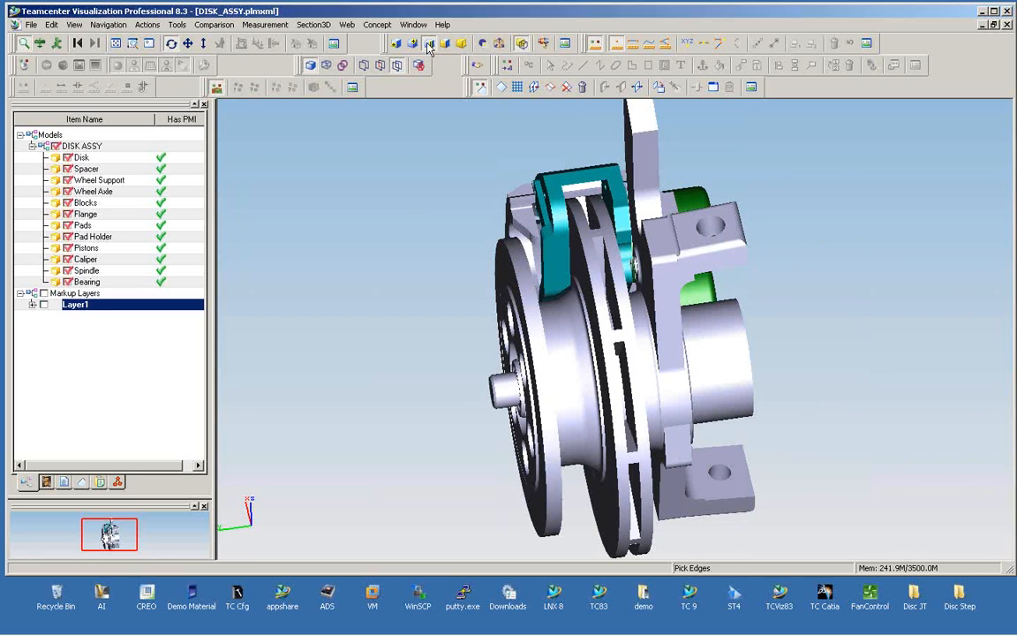
{"action": "mouse_move", "coordinate": [429, 46]}
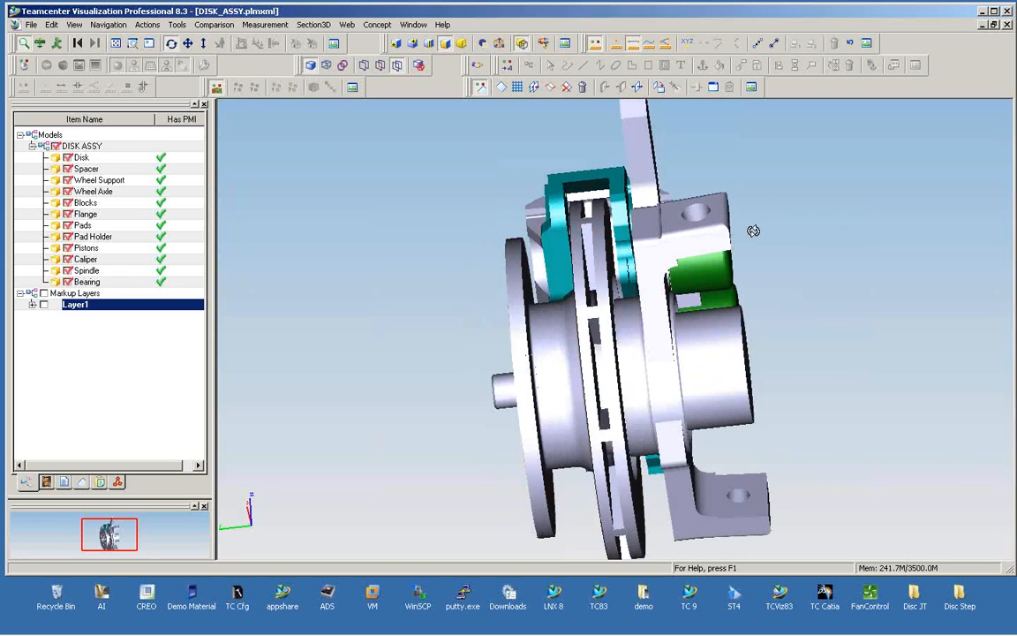
Measure a 0.1378 in distance across the teal caliper's top edge.
{"action": "left_click_drag", "start_coordinate": [752, 230], "coordinate": [574, 269]}
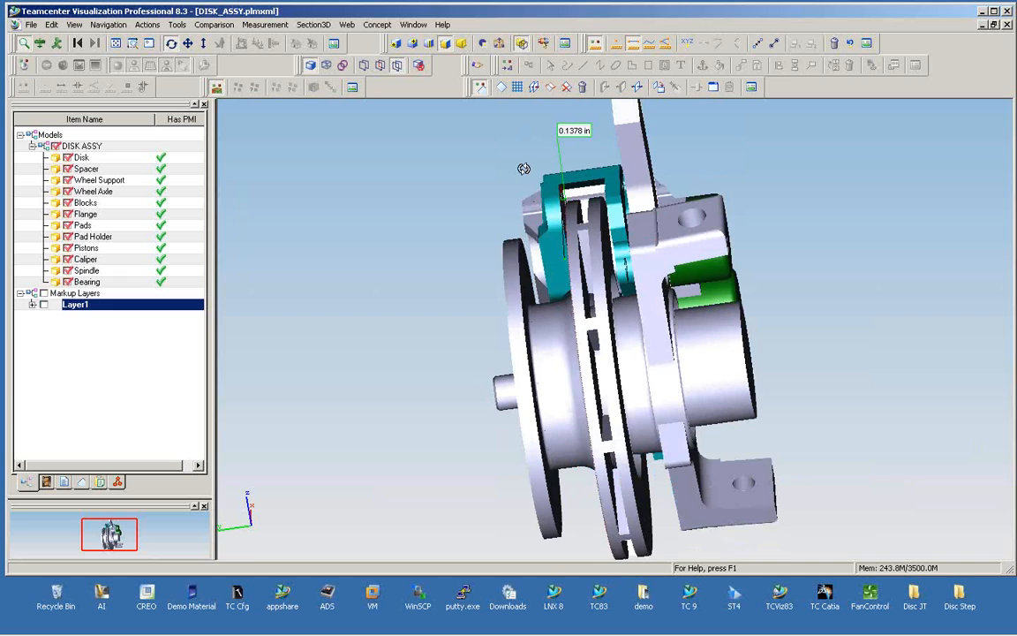
Zoom in on the 0.1378 in measurement label and rotate the close-up view.
{"action": "left_click", "coordinate": [141, 47]}
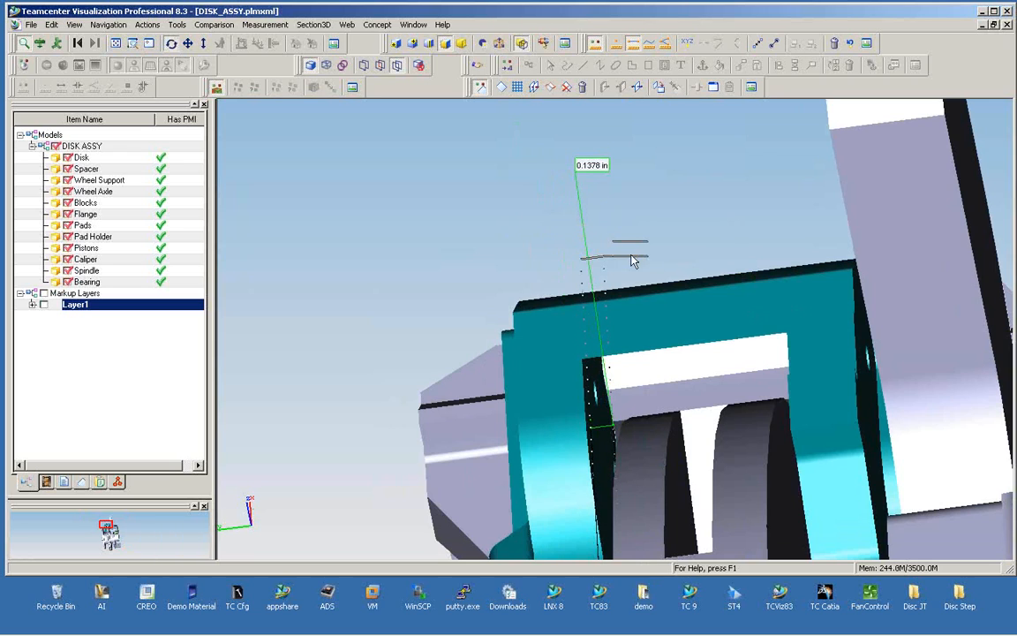
{"action": "left_click_drag", "start_coordinate": [632, 261], "coordinate": [502, 244]}
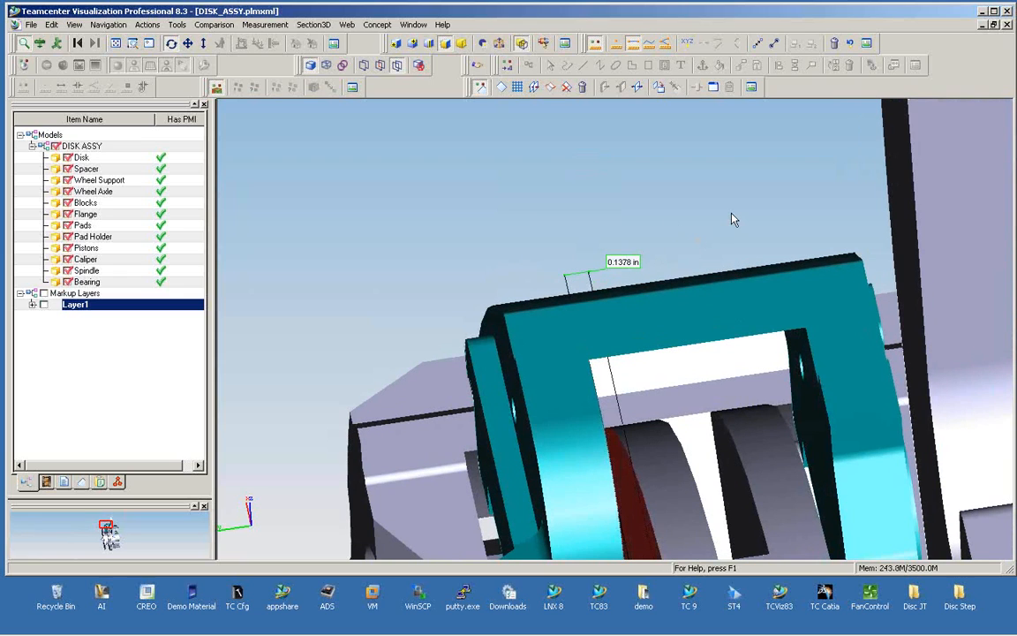
{"action": "left_click_drag", "start_coordinate": [733, 218], "coordinate": [657, 286]}
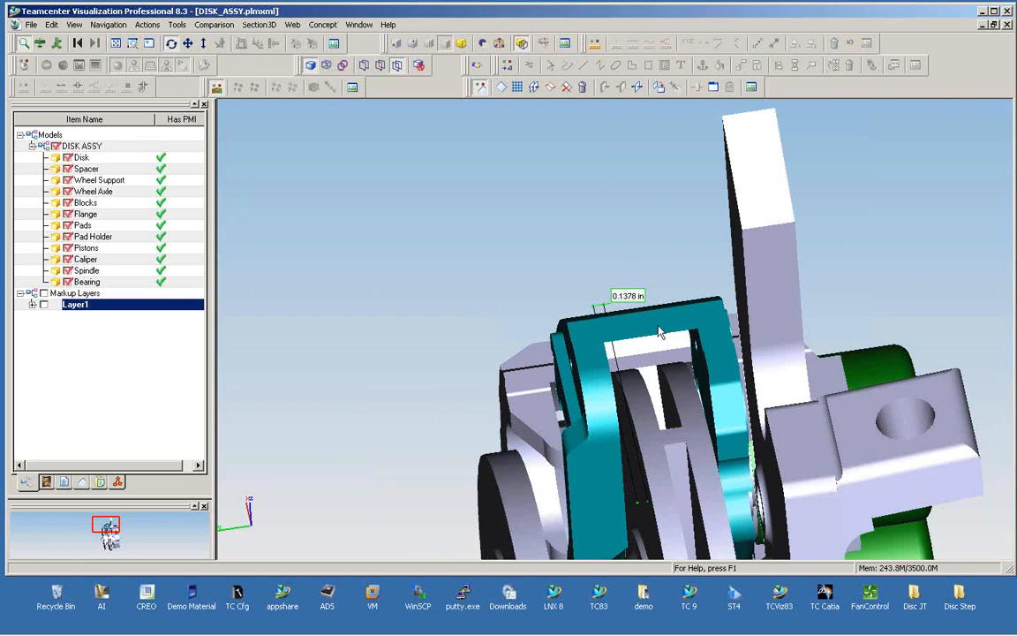
Hide all assembly parts except Disk and Flange and orbit to see the whole disk.
{"action": "left_click", "coordinate": [85, 213]}
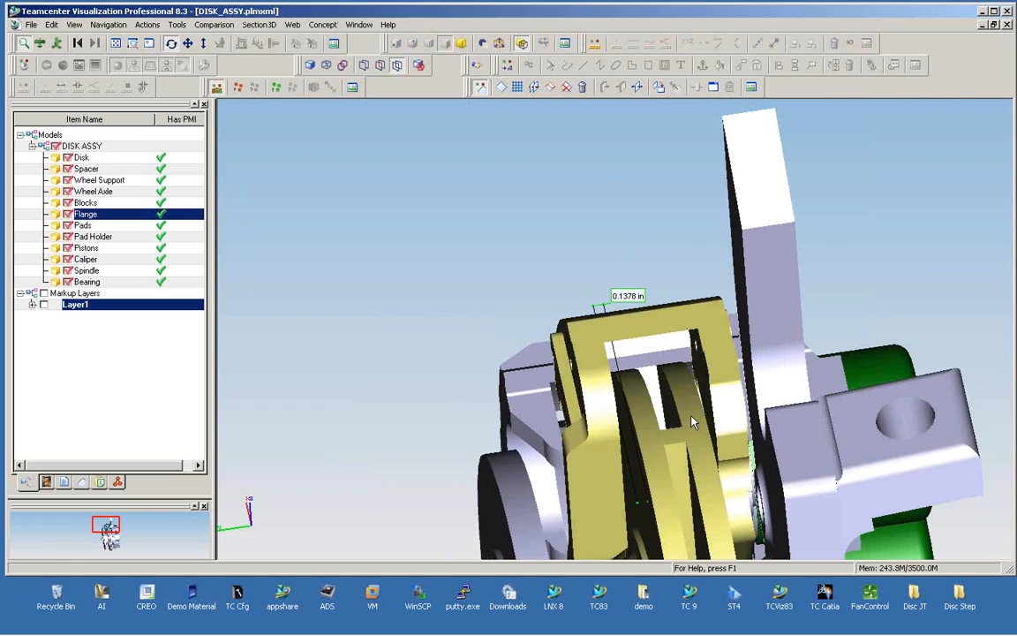
{"action": "left_click", "coordinate": [81, 157]}
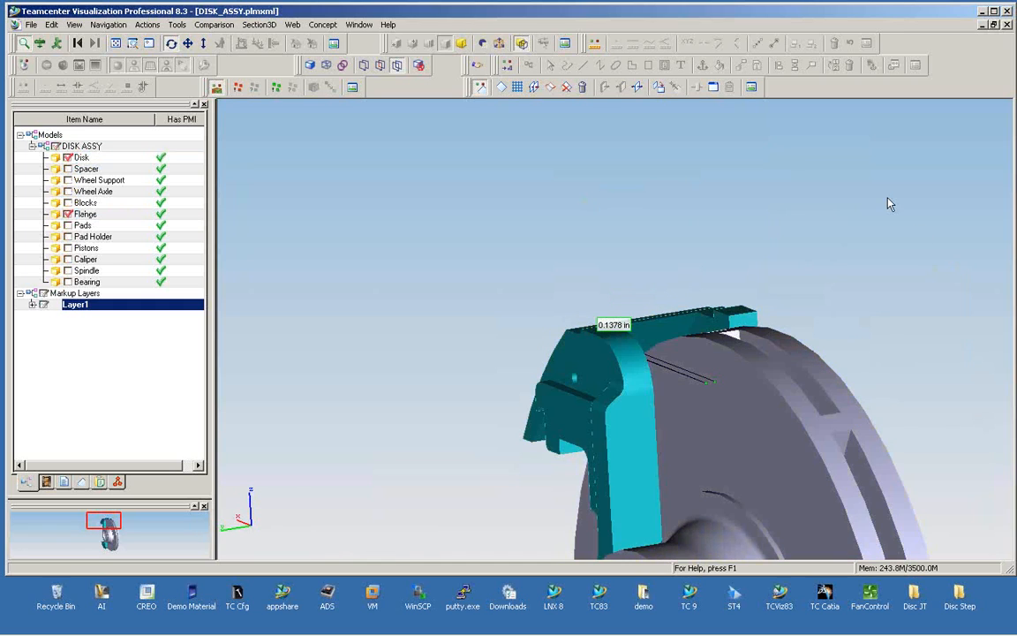
{"action": "left_click_drag", "start_coordinate": [889, 203], "coordinate": [856, 247]}
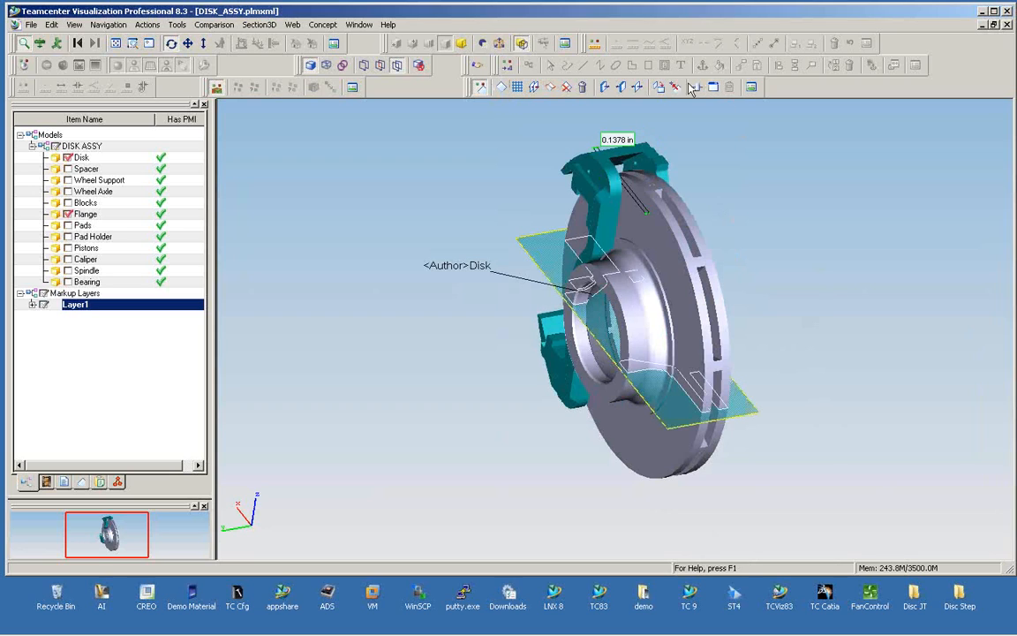
Reposition the section plane to a tilted cut through the disk and flange with Position Plane.
{"action": "left_click", "coordinate": [674, 87]}
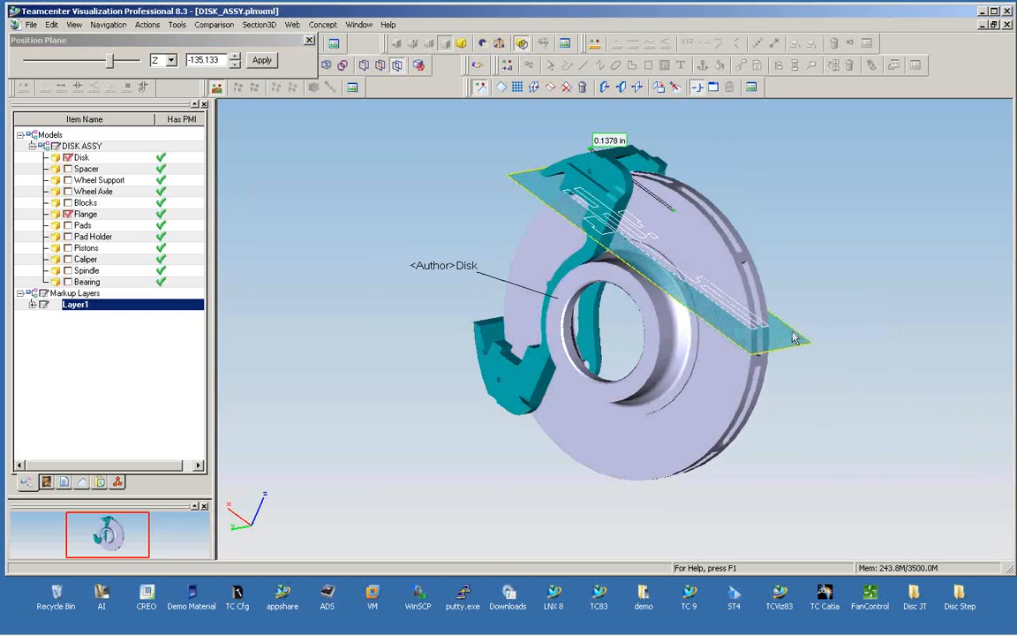
{"action": "right_click", "coordinate": [793, 339]}
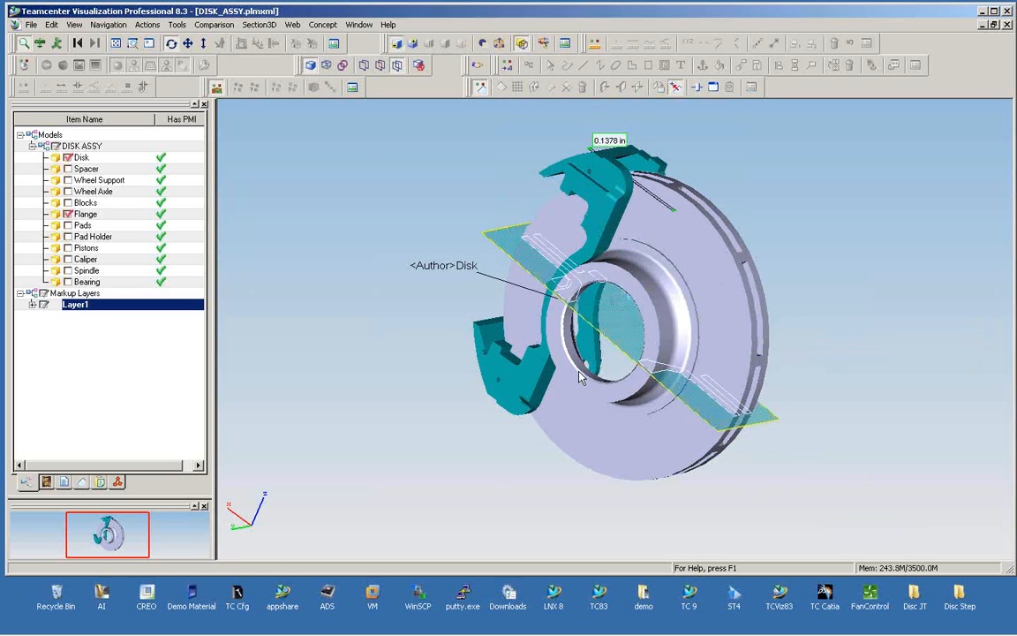
{"action": "left_click_drag", "start_coordinate": [581, 377], "coordinate": [816, 362]}
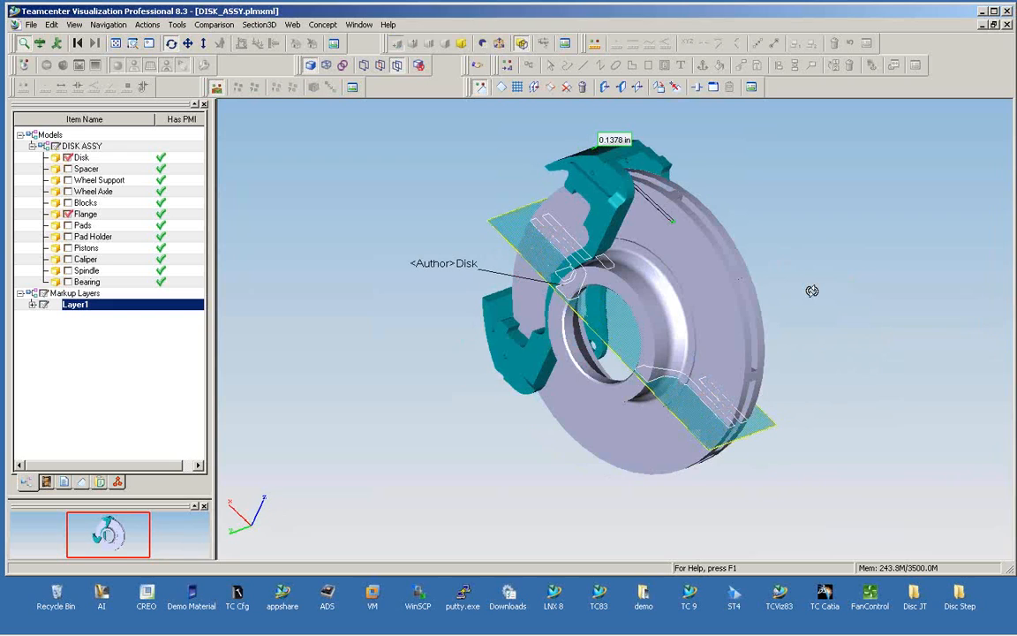
{"action": "left_click", "coordinate": [695, 88]}
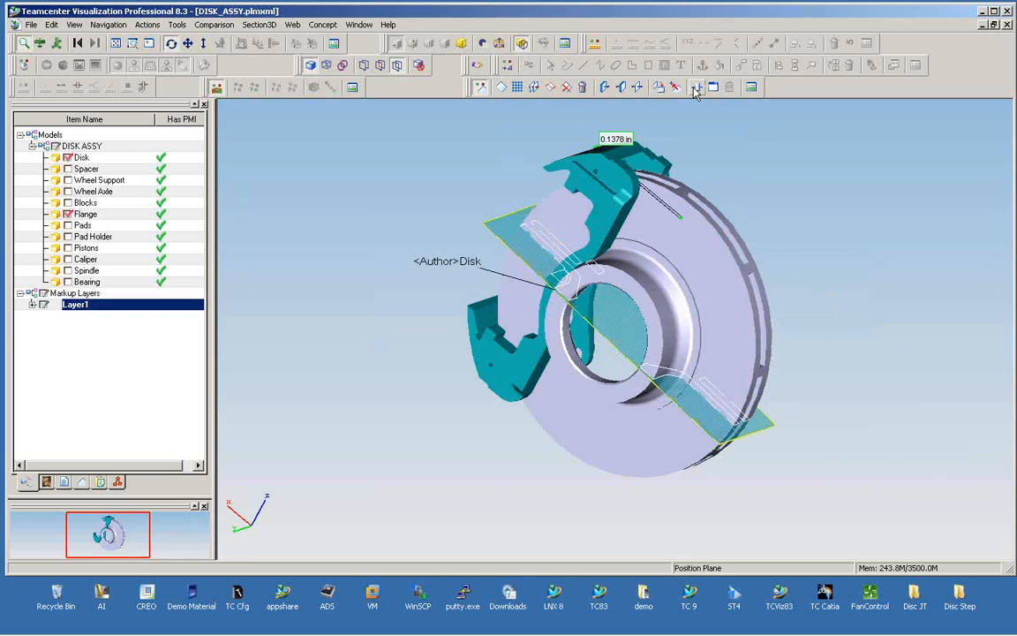
{"action": "left_click", "coordinate": [692, 88]}
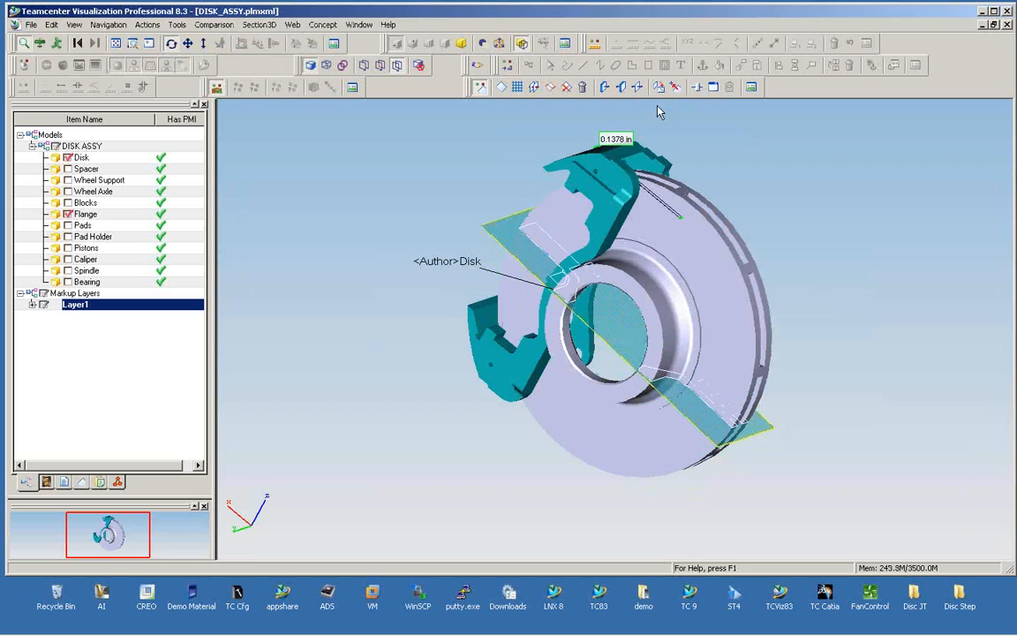
{"action": "mouse_move", "coordinate": [551, 89]}
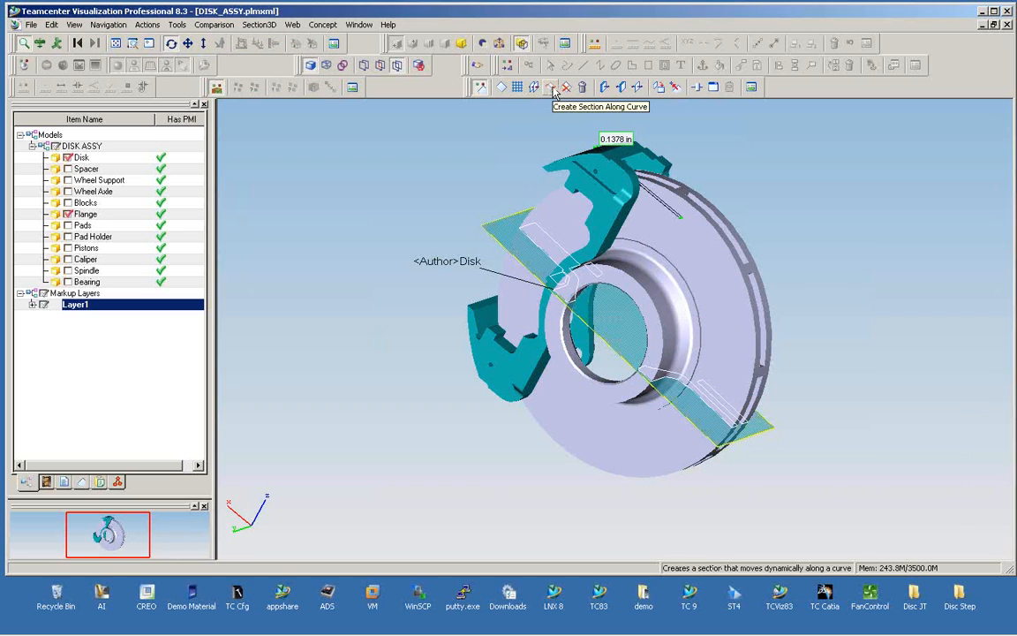
Create a section along the disk's outer rim curve and place it on the disk.
{"action": "left_click", "coordinate": [547, 87]}
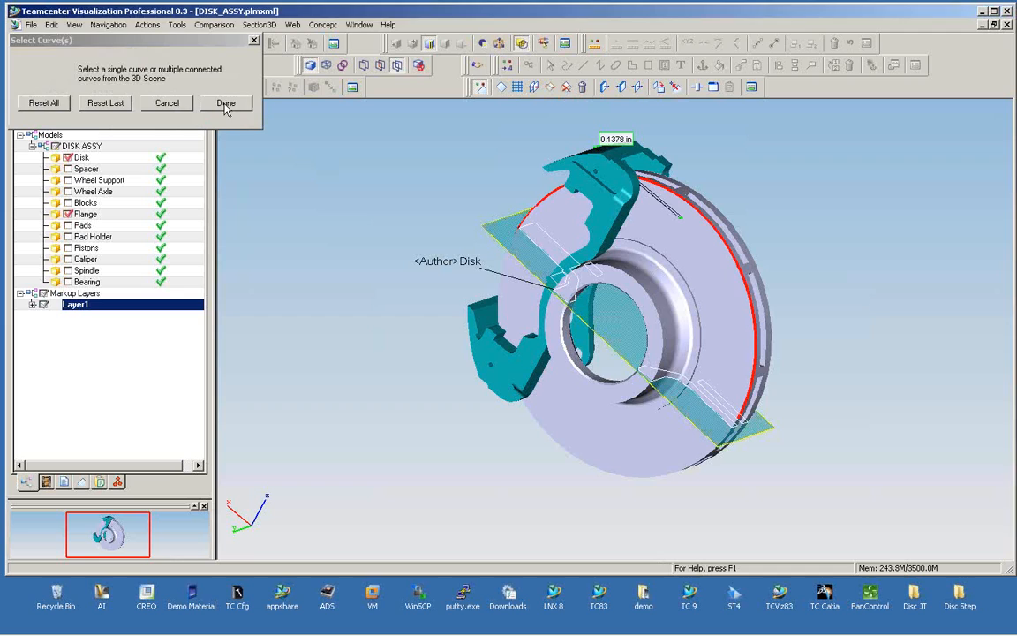
{"action": "left_click", "coordinate": [226, 102]}
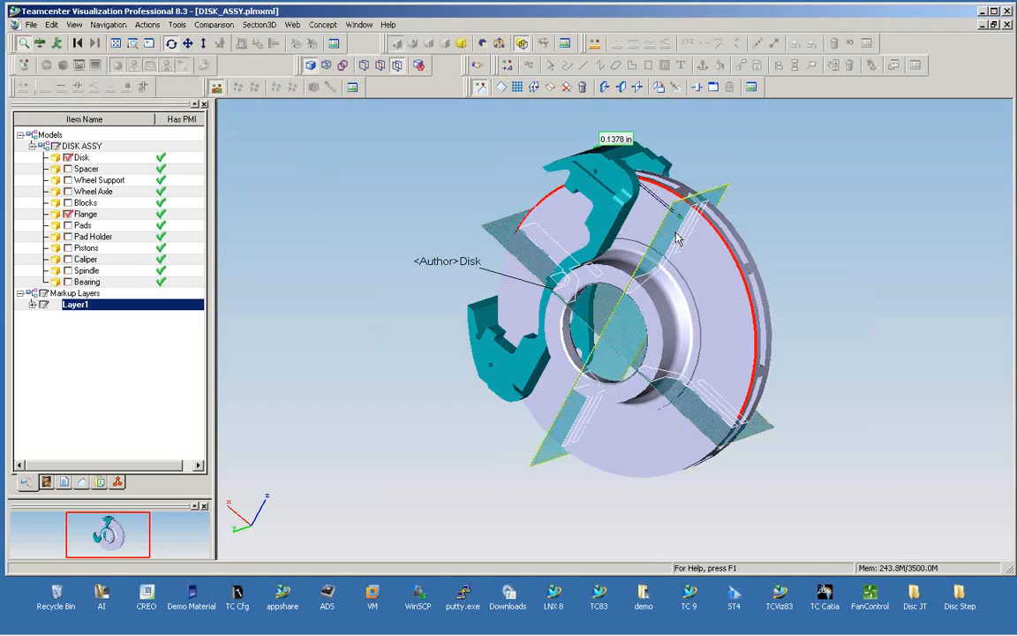
{"action": "left_click", "coordinate": [673, 88]}
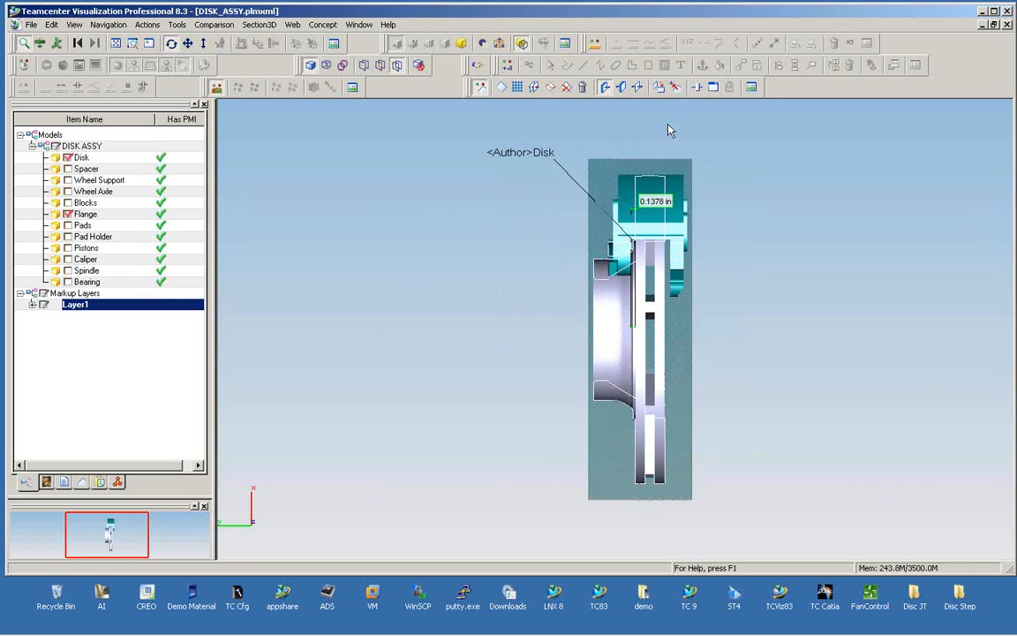
{"action": "mouse_move", "coordinate": [762, 258]}
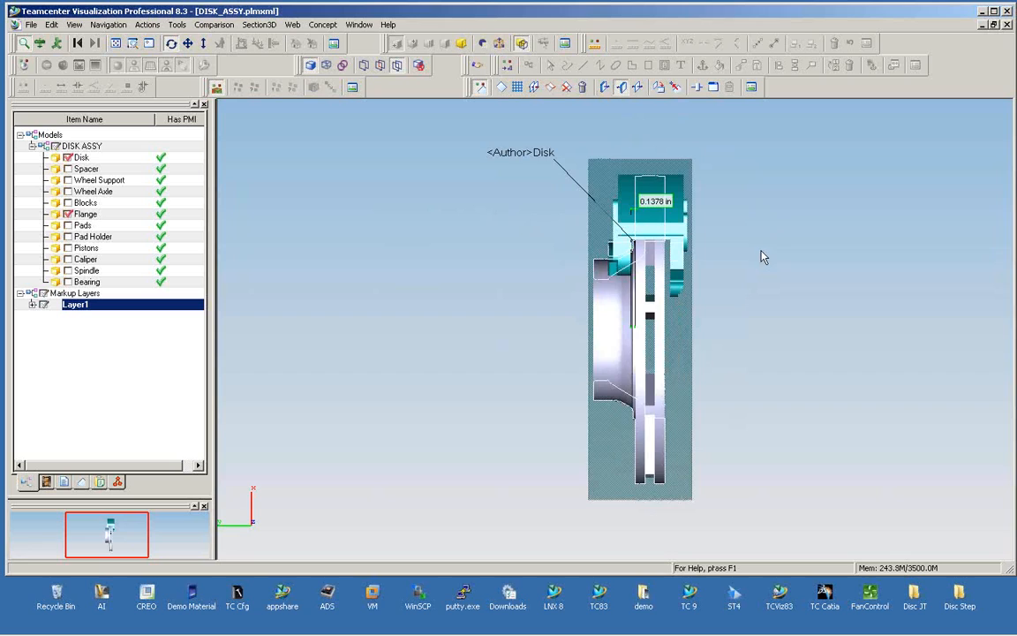
Align the view normal to the section plane to see the cut face-on.
{"action": "left_click", "coordinate": [611, 89]}
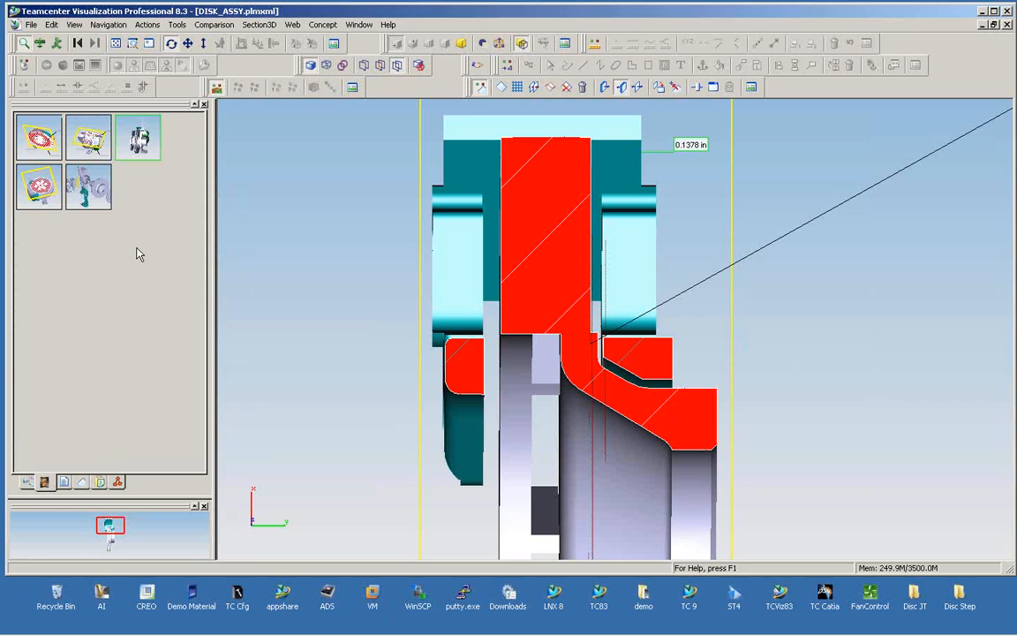
{"action": "mouse_move", "coordinate": [163, 272]}
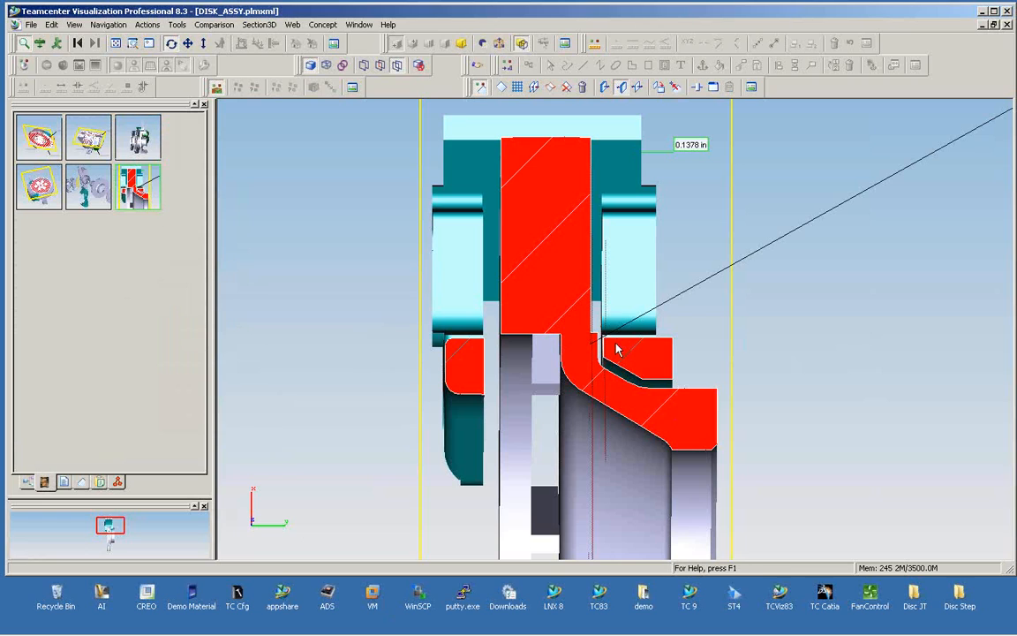
{"action": "mouse_move", "coordinate": [130, 203]}
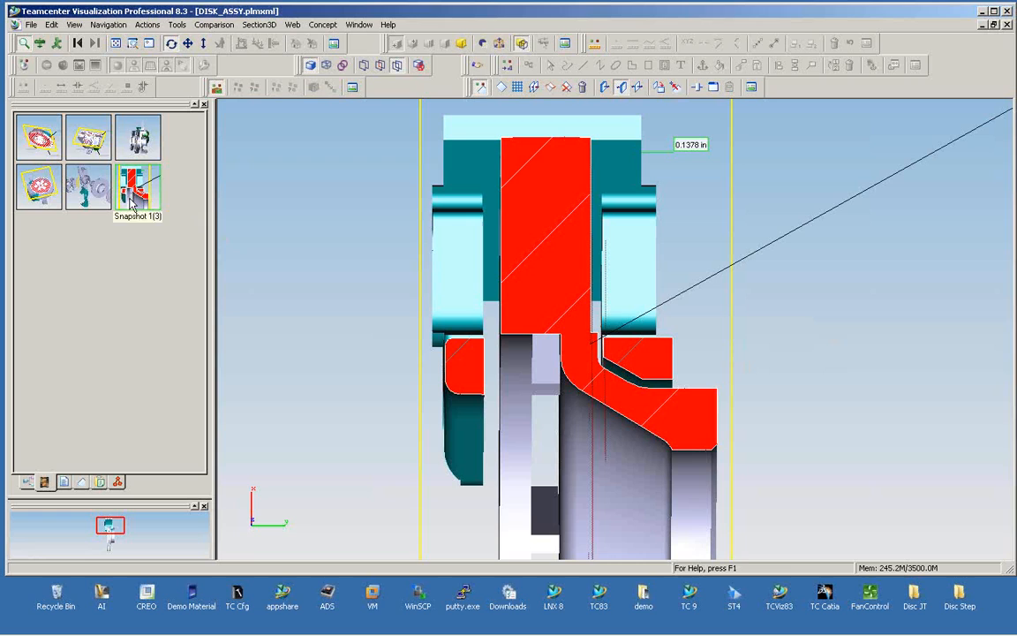
Restore the newly saved snapshot of the red-filled flange section.
{"action": "left_click", "coordinate": [85, 138]}
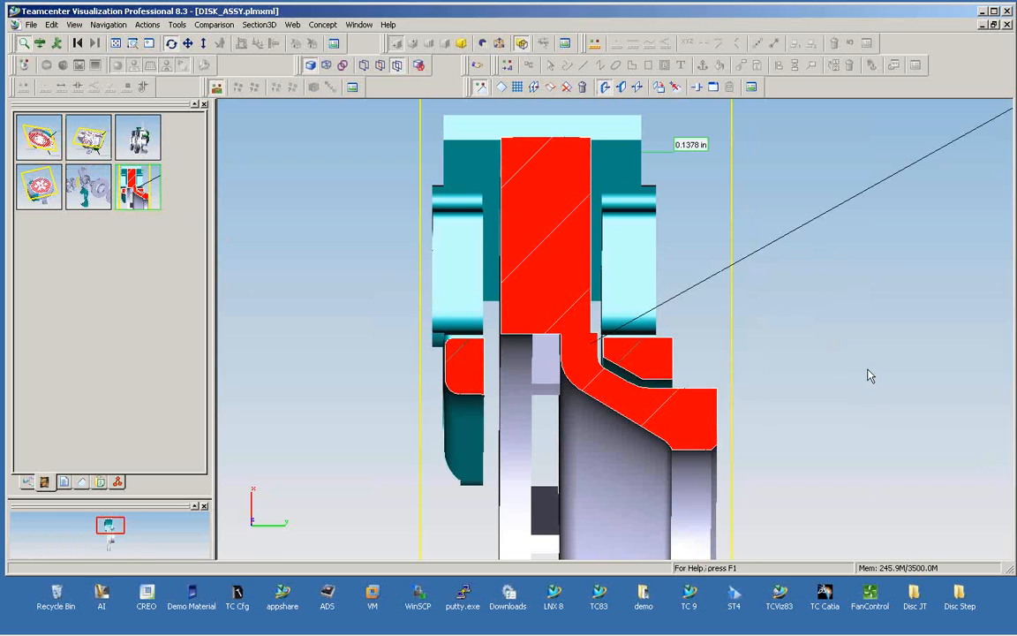
{"action": "mouse_move", "coordinate": [865, 371]}
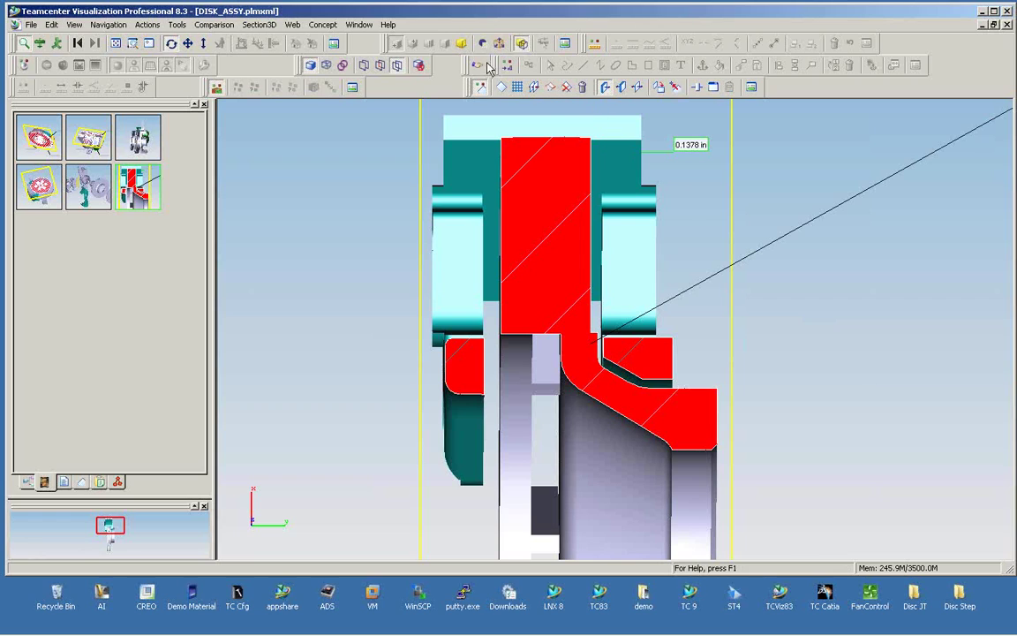
{"action": "mouse_move", "coordinate": [508, 65]}
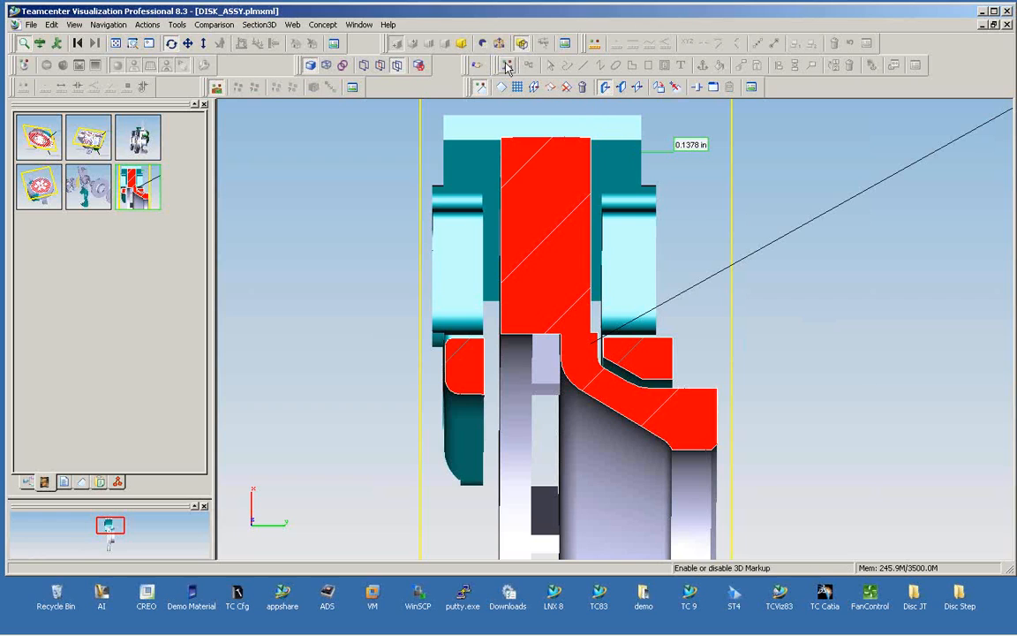
Add a 3D leader note 'Flange Verify Distance' anchored on the flange, placed up and right of it.
{"action": "left_click", "coordinate": [505, 63]}
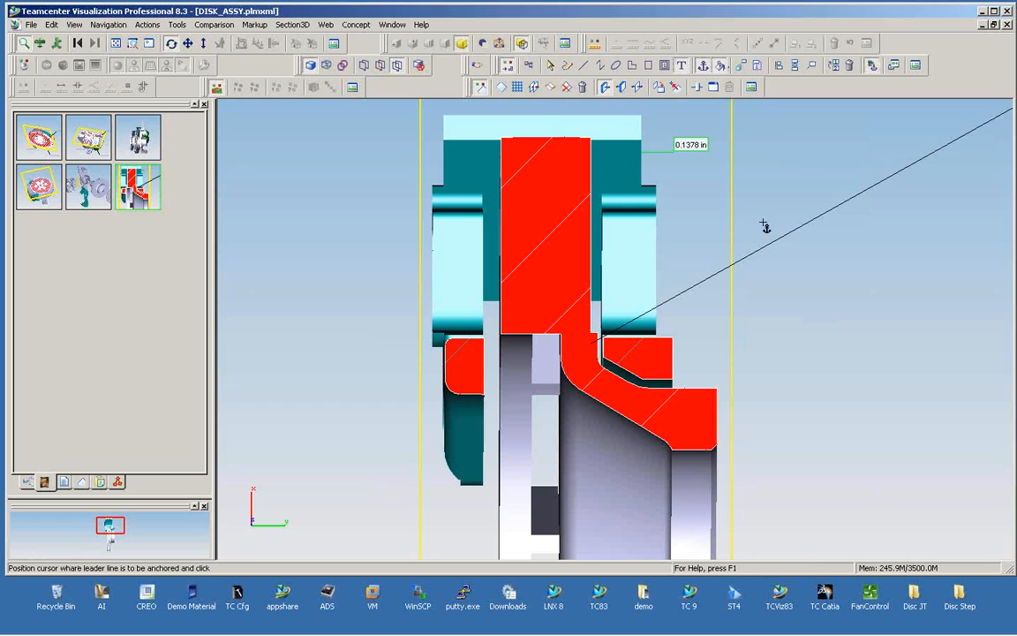
{"action": "mouse_move", "coordinate": [672, 360]}
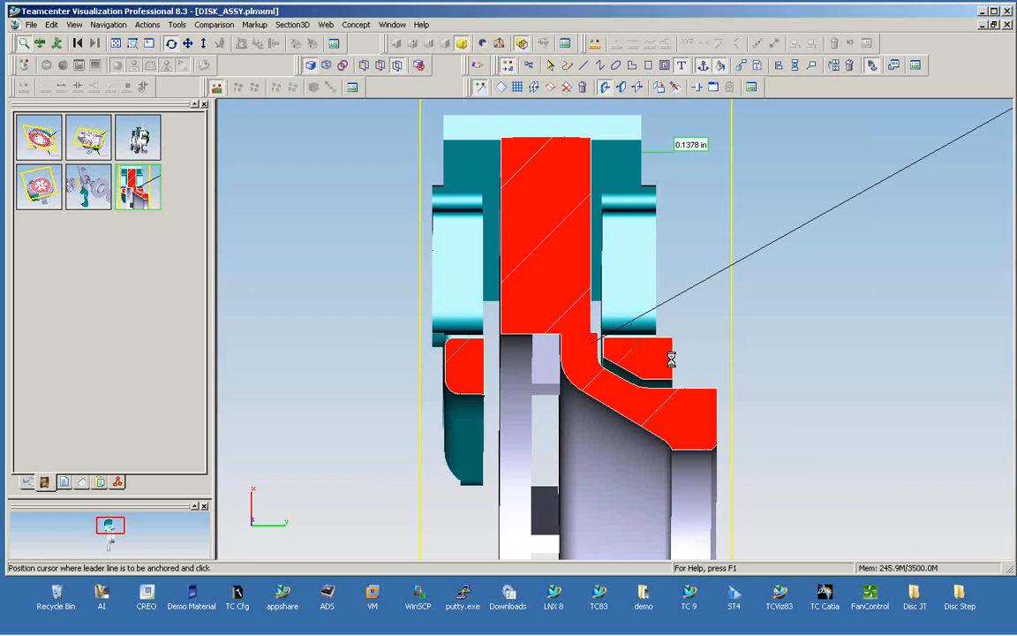
{"action": "left_click", "coordinate": [670, 360]}
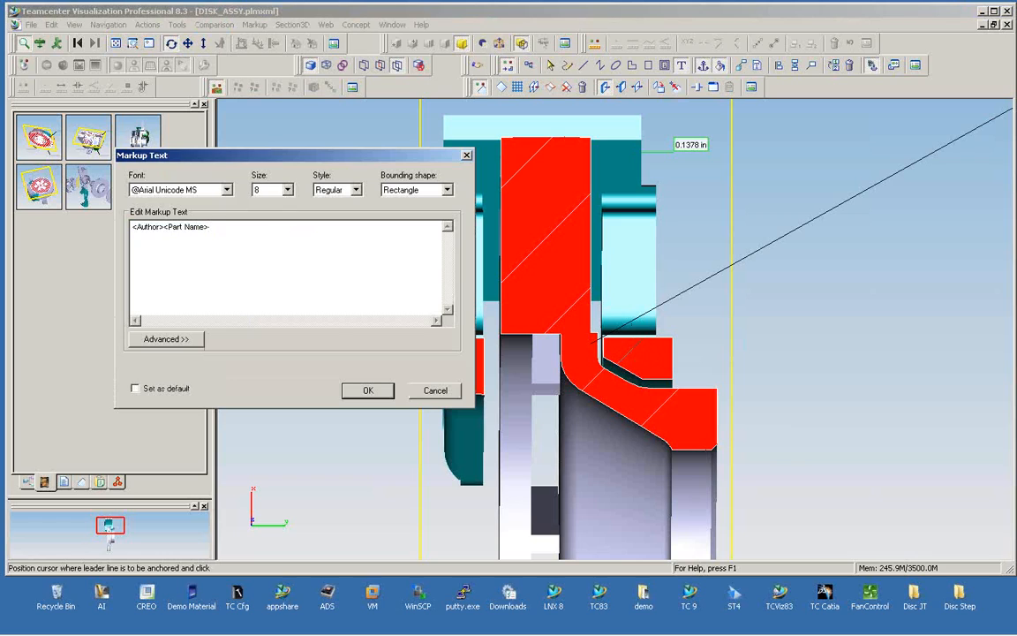
{"action": "type", "text": "Verify Dist"}
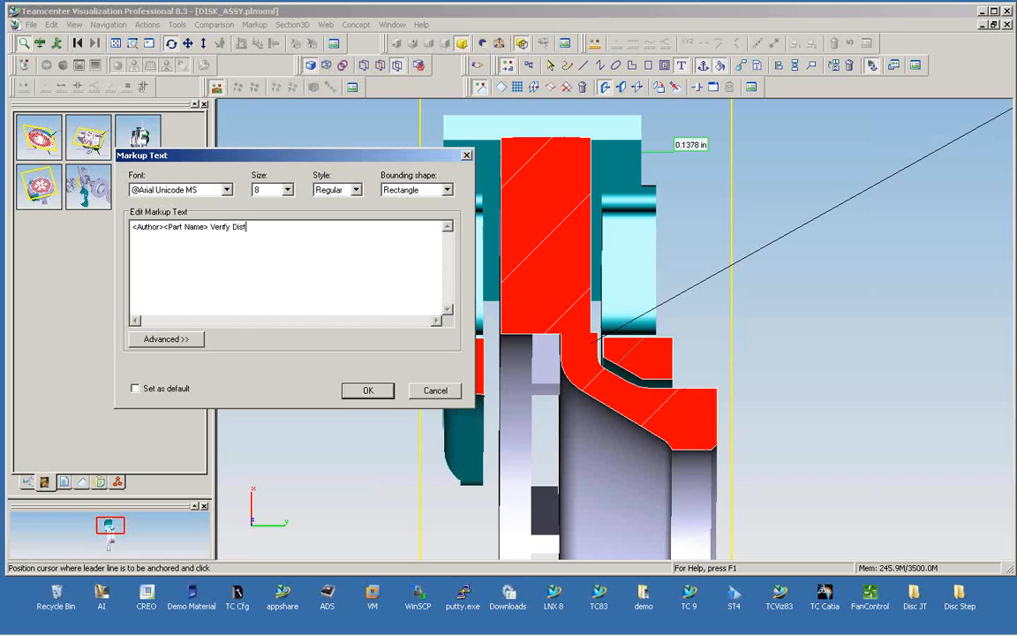
{"action": "type", "text": "ance"}
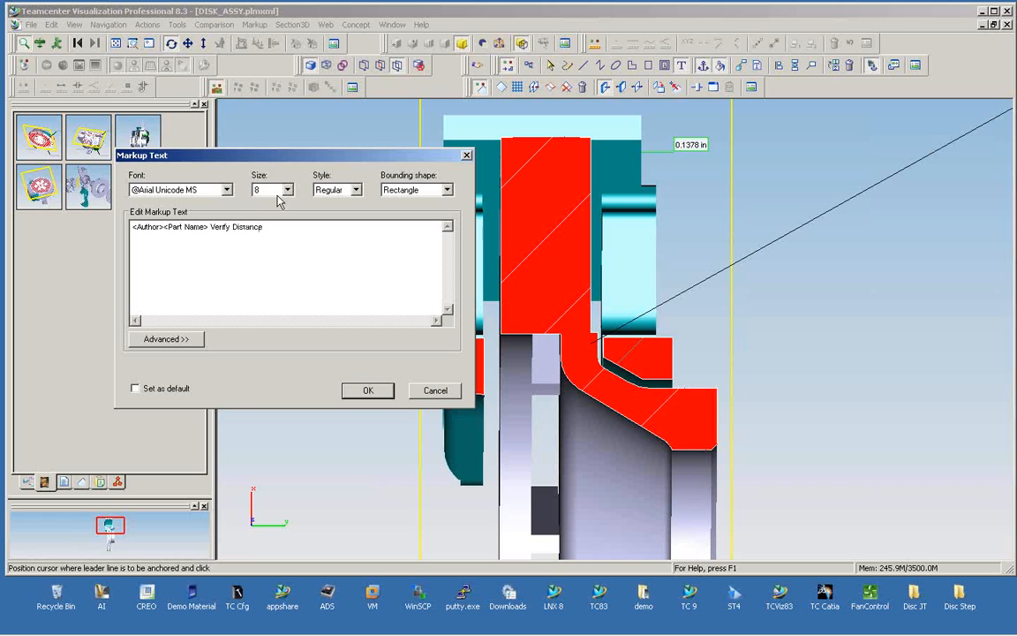
{"action": "left_click", "coordinate": [367, 390]}
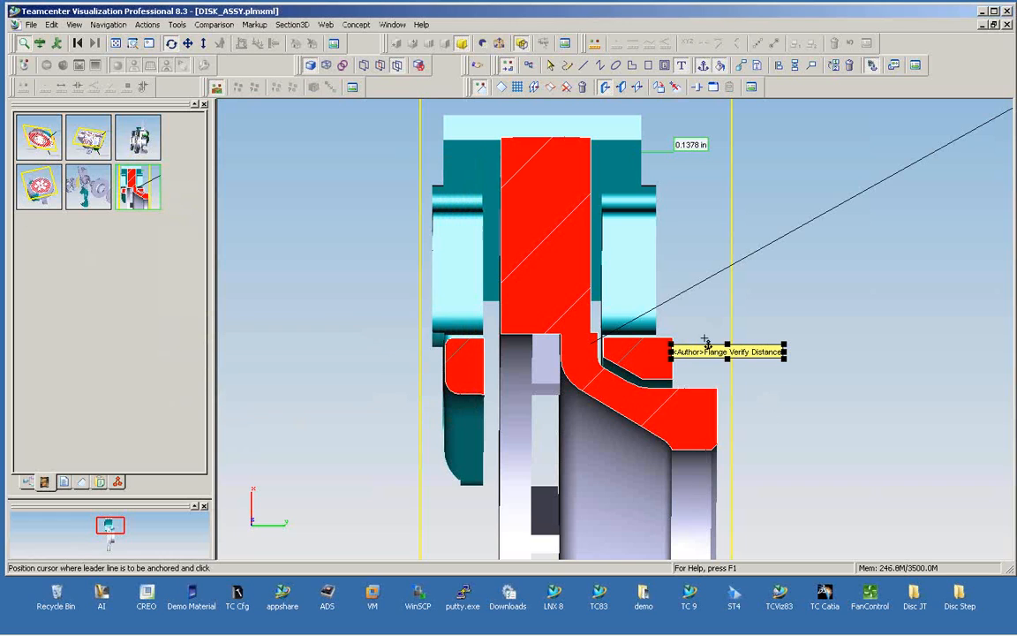
{"action": "left_click_drag", "start_coordinate": [727, 351], "coordinate": [840, 263]}
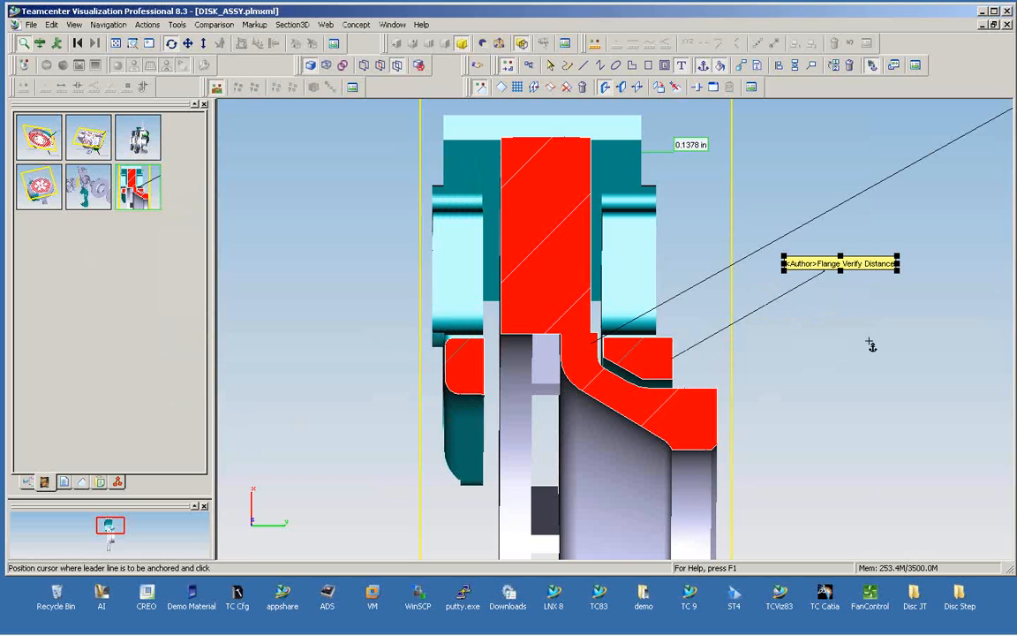
{"action": "mouse_move", "coordinate": [681, 364]}
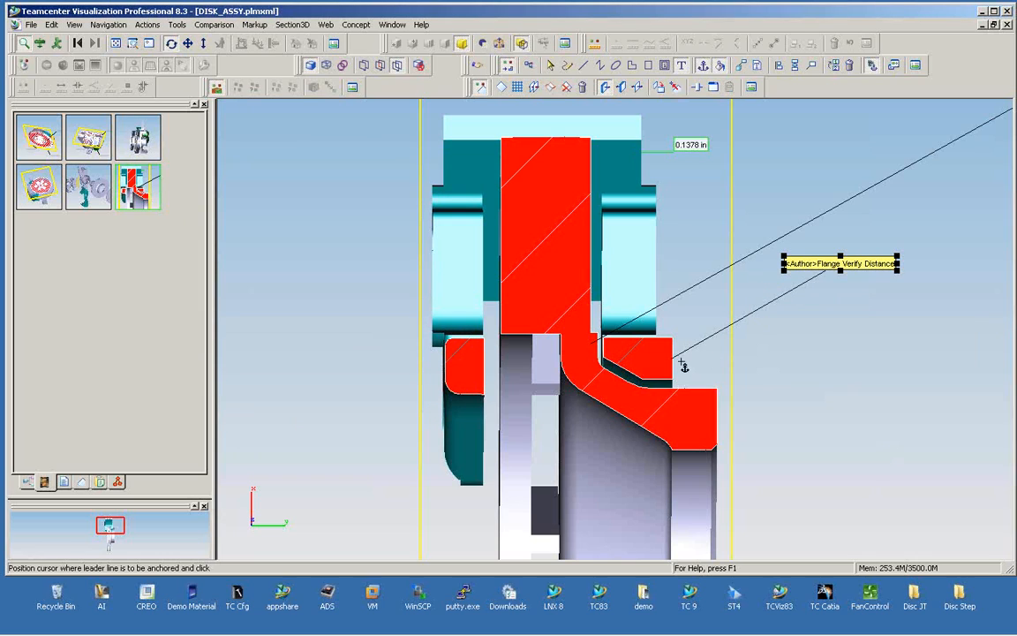
{"action": "mouse_move", "coordinate": [699, 339]}
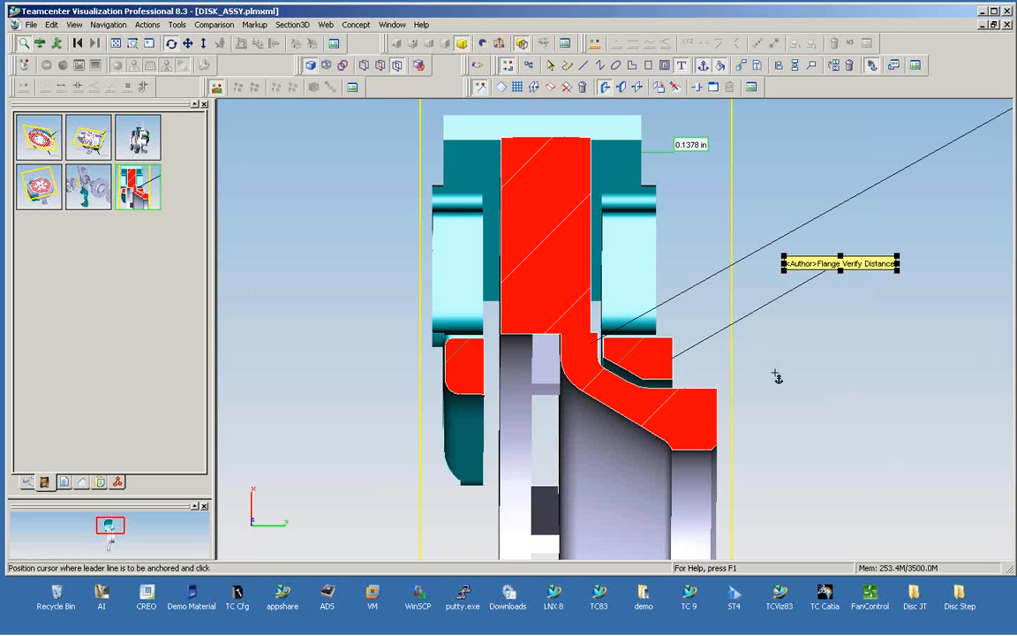
{"action": "mouse_move", "coordinate": [858, 385]}
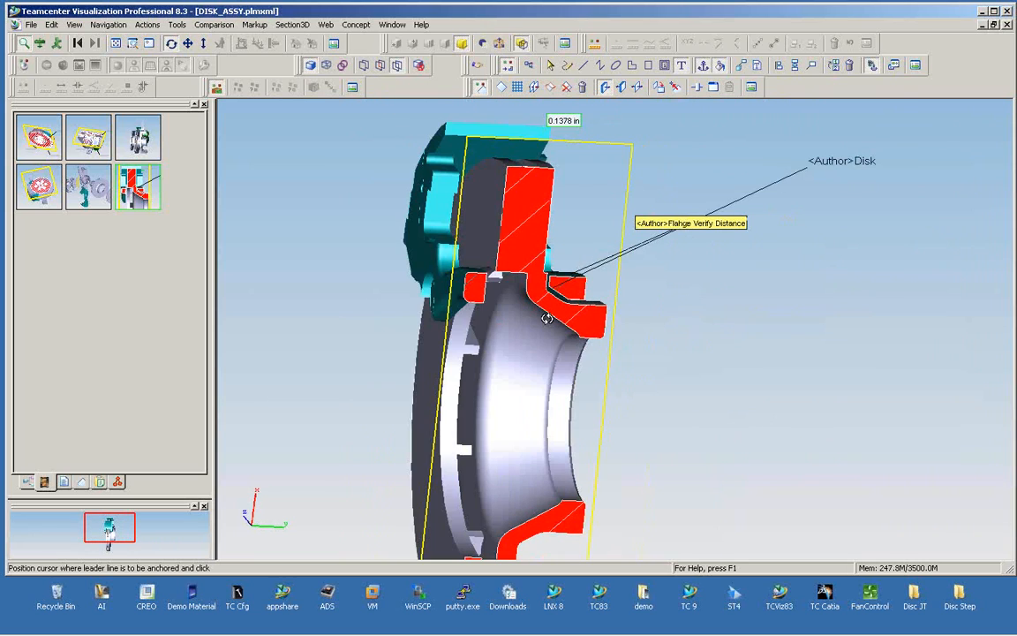
Orbit the sectioned disk to see both notes at an angle, then list the open windows.
{"action": "left_click_drag", "start_coordinate": [545, 318], "coordinate": [417, 310]}
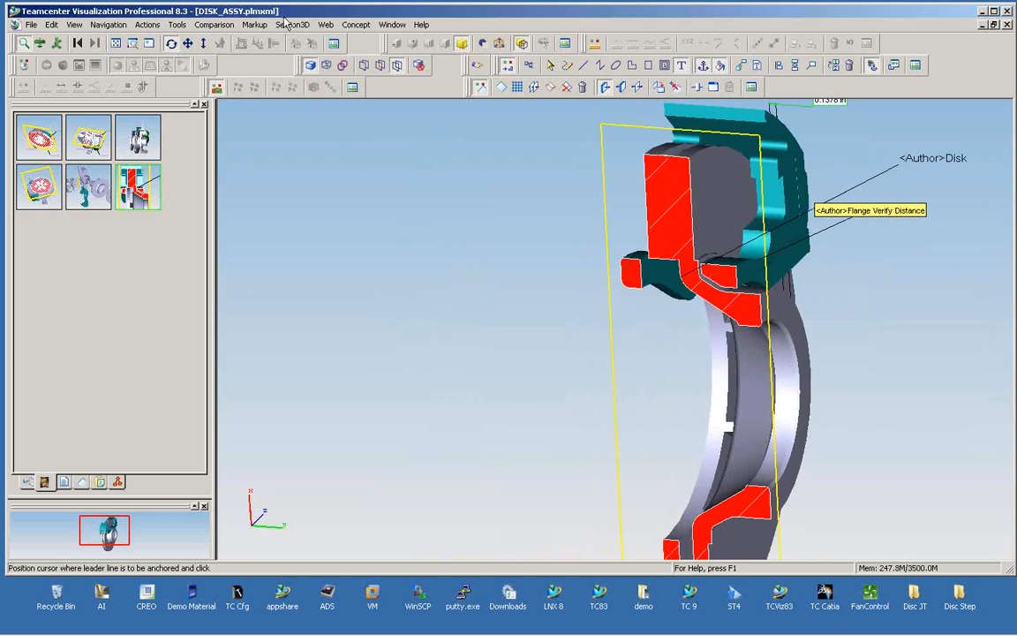
{"action": "left_click", "coordinate": [401, 25]}
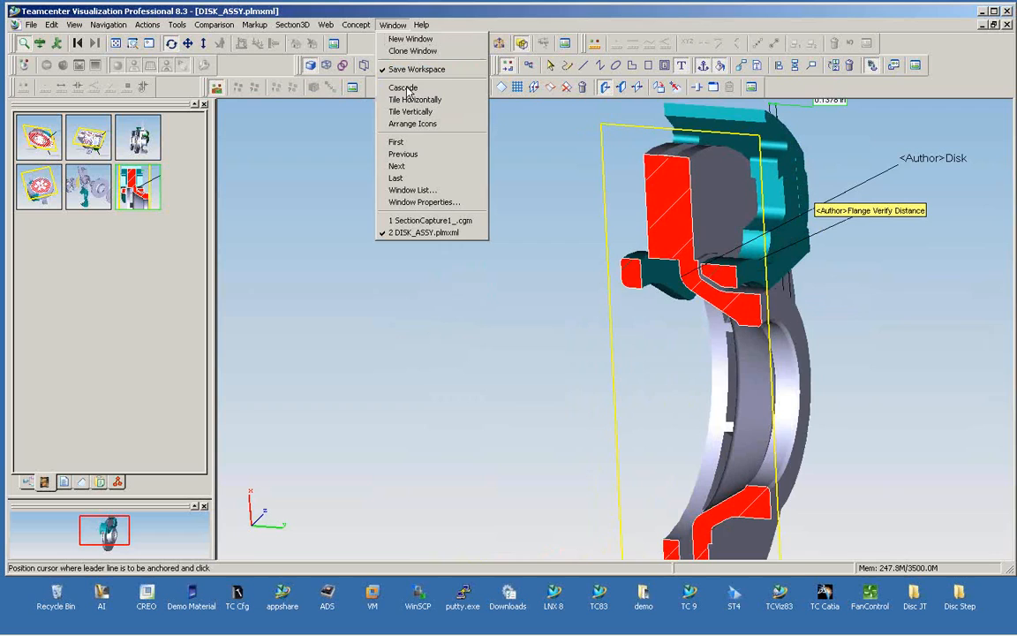
{"action": "left_click", "coordinate": [427, 219]}
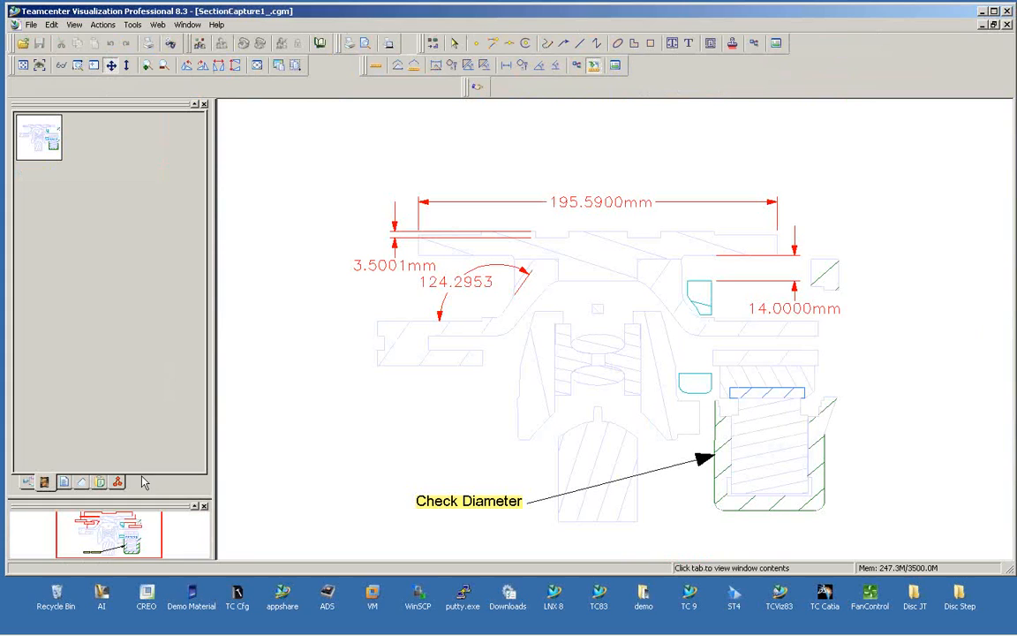
{"action": "left_click", "coordinate": [193, 25]}
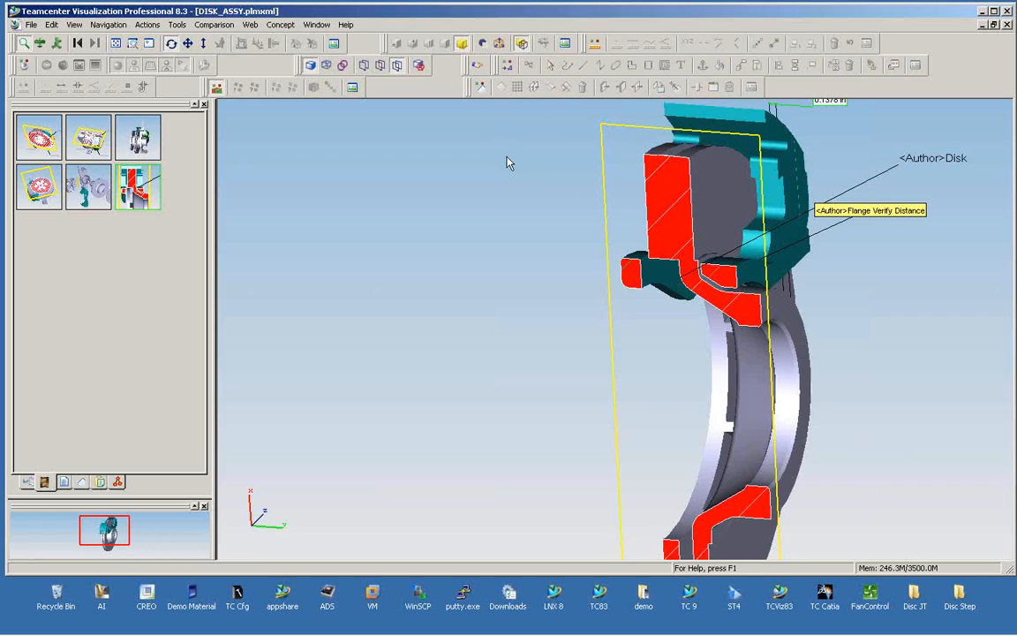
{"action": "mouse_move", "coordinate": [742, 169]}
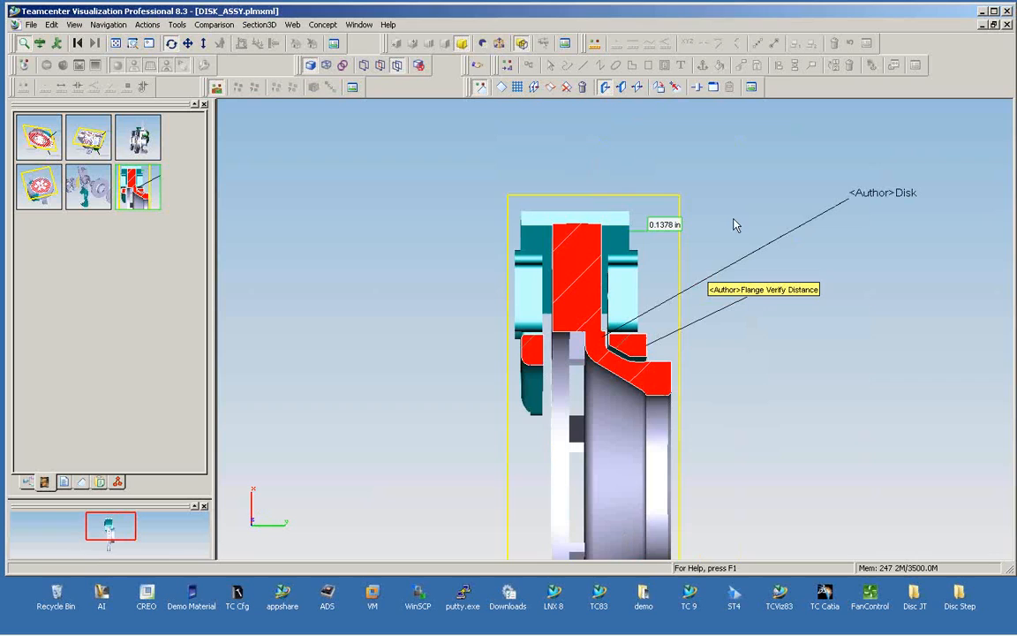
{"action": "mouse_move", "coordinate": [697, 385]}
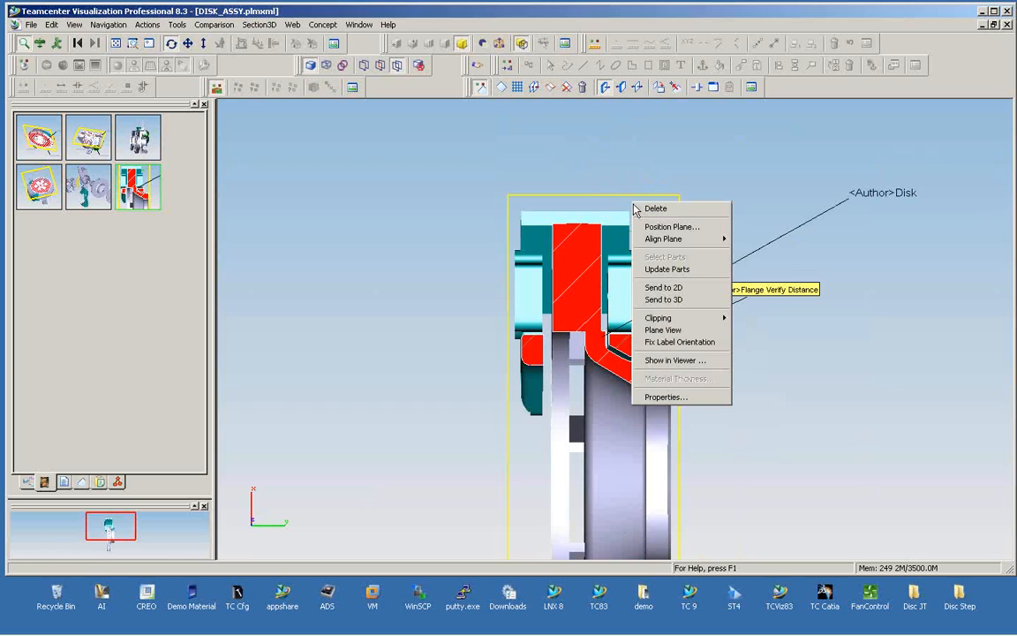
{"action": "mouse_move", "coordinate": [664, 286]}
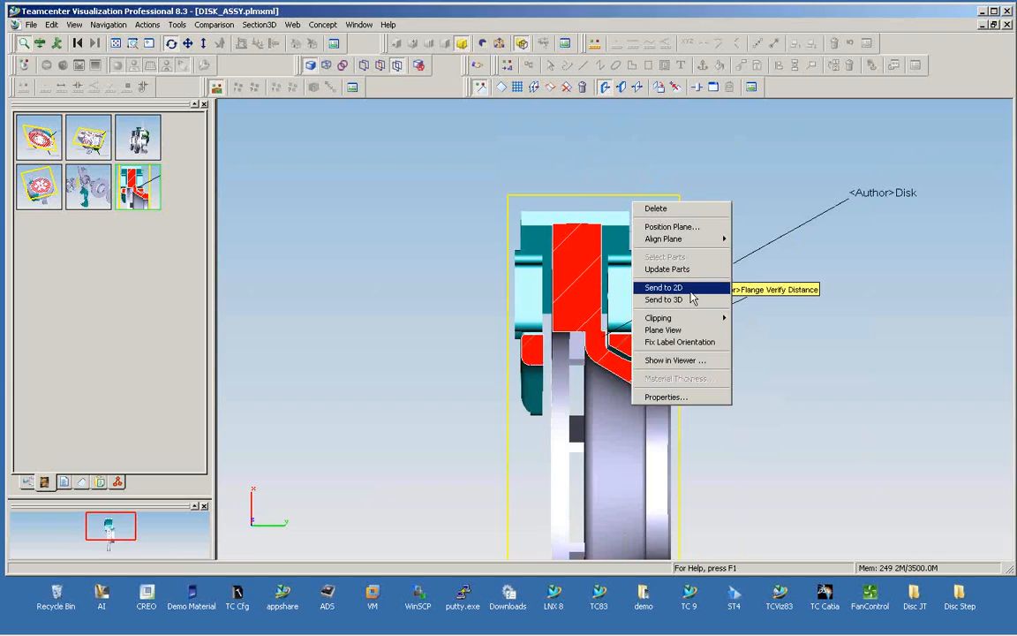
Send the disk section cut to a new 2D Image window.
{"action": "left_click", "coordinate": [664, 286]}
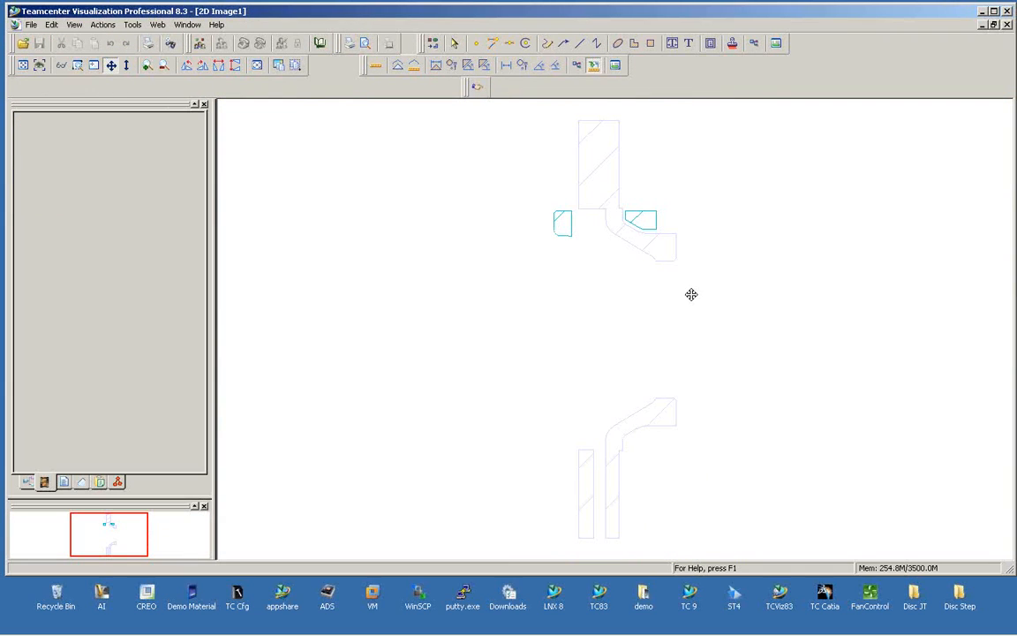
{"action": "mouse_move", "coordinate": [561, 405]}
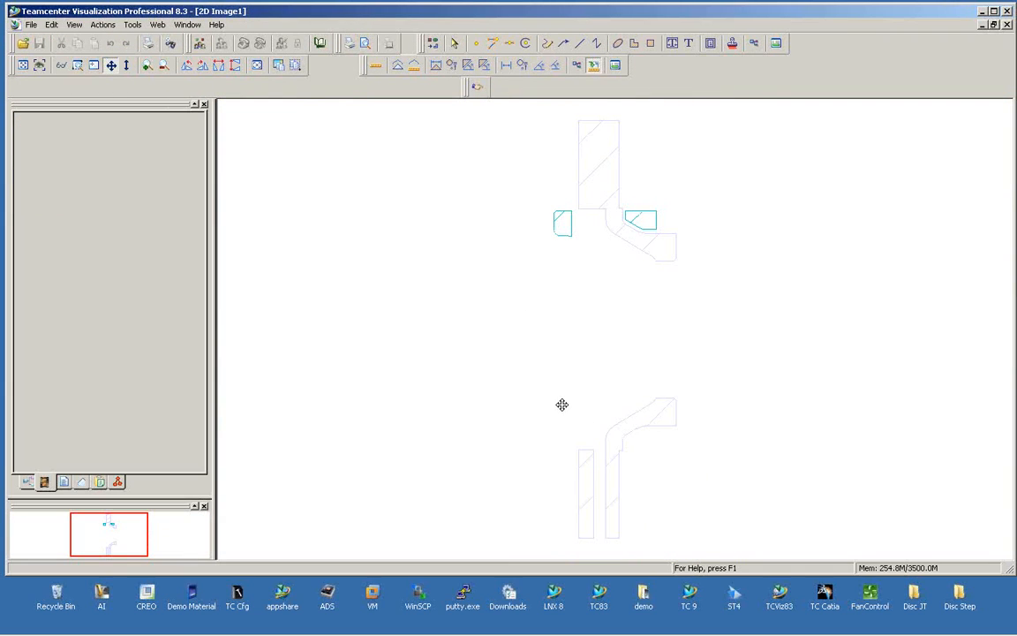
{"action": "mouse_move", "coordinate": [656, 308]}
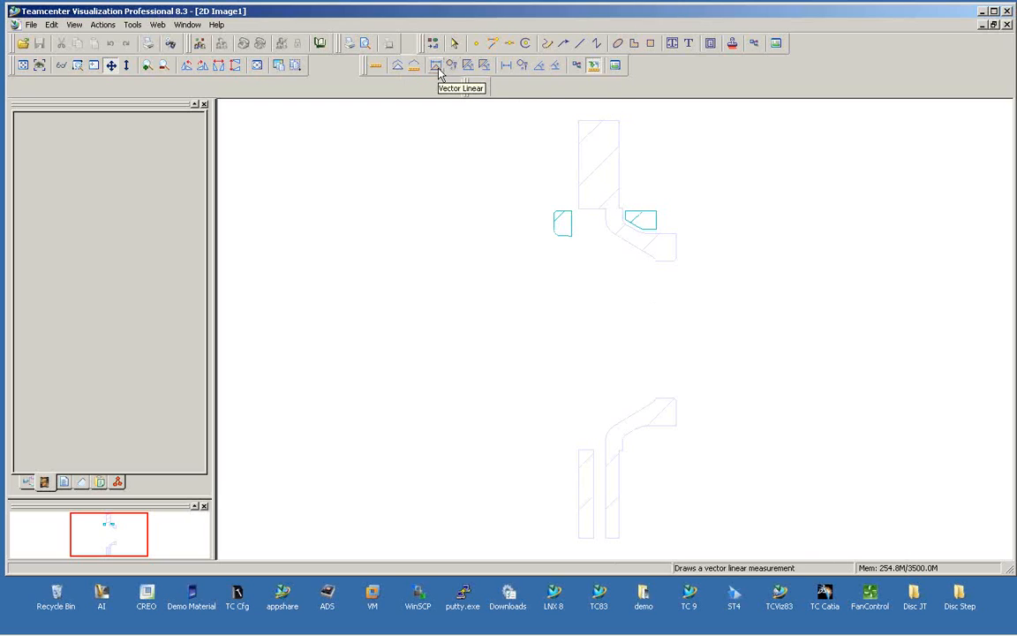
{"action": "left_click", "coordinate": [434, 64]}
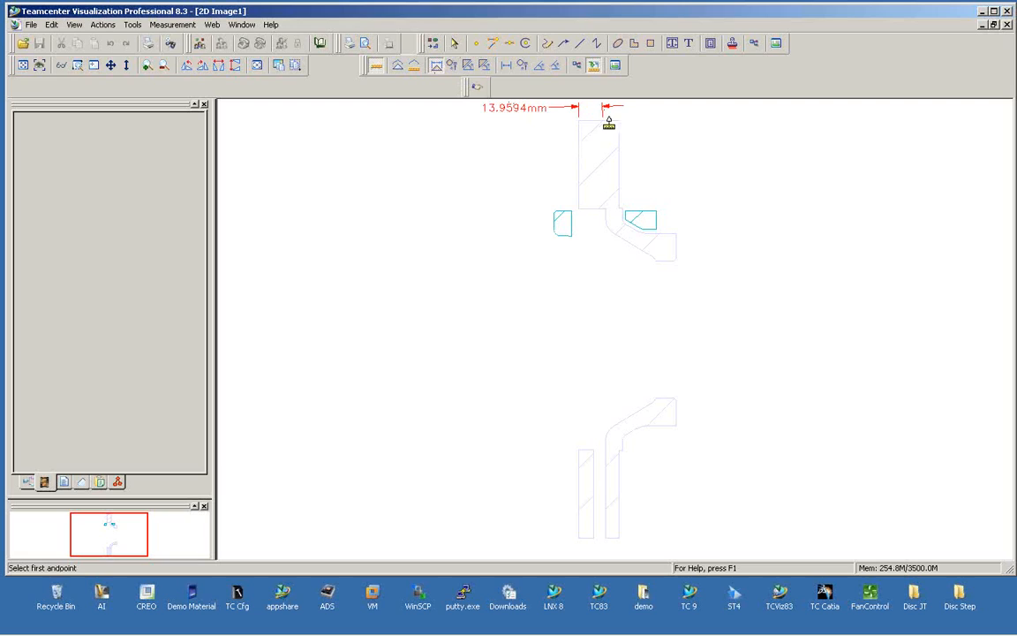
{"action": "mouse_move", "coordinate": [583, 491]}
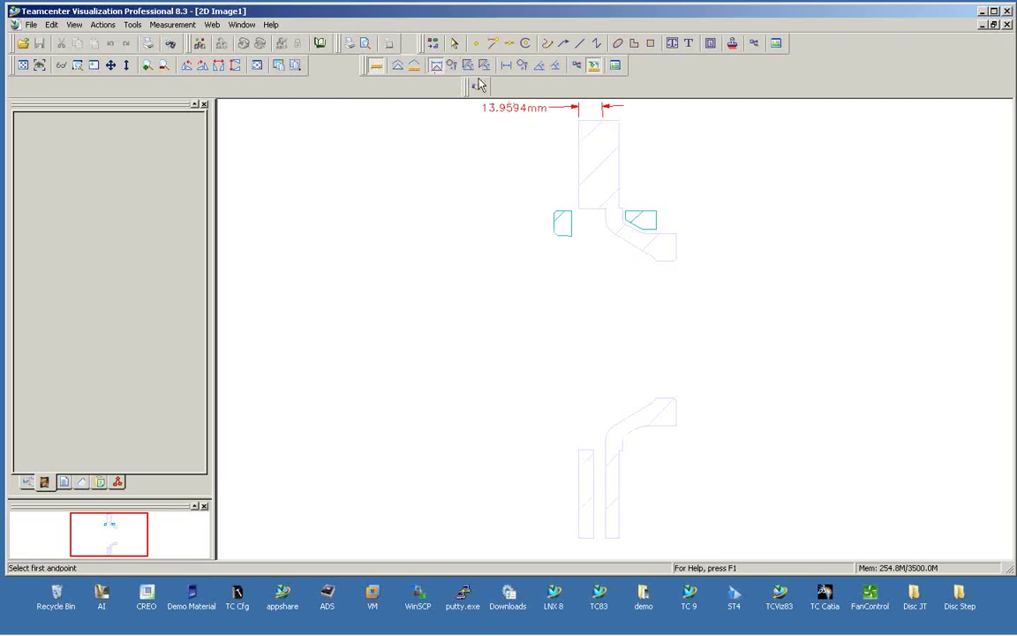
{"action": "right_click", "coordinate": [516, 113]}
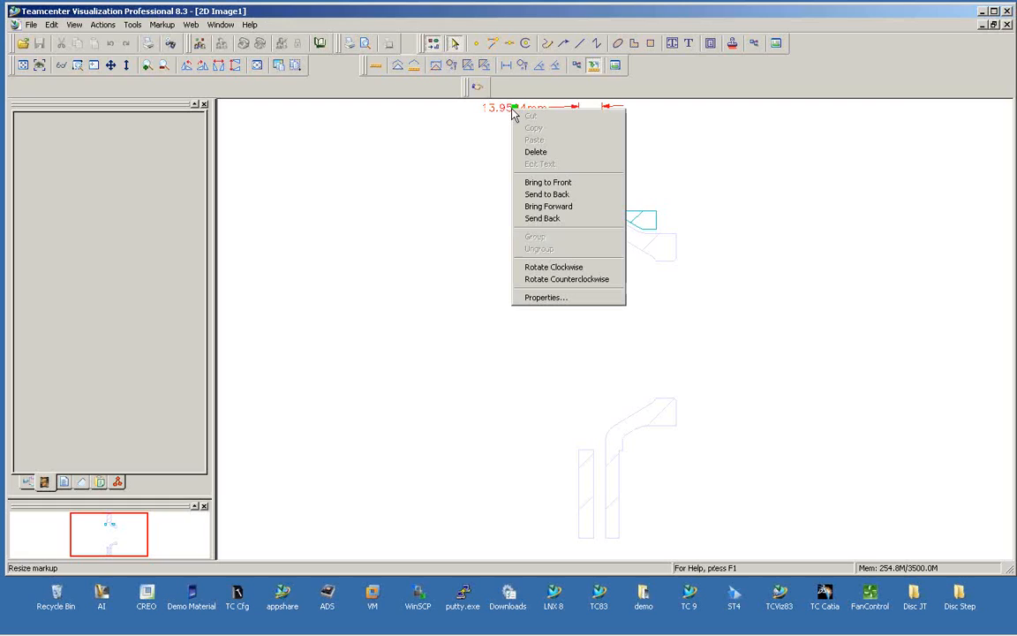
{"action": "left_click", "coordinate": [538, 152]}
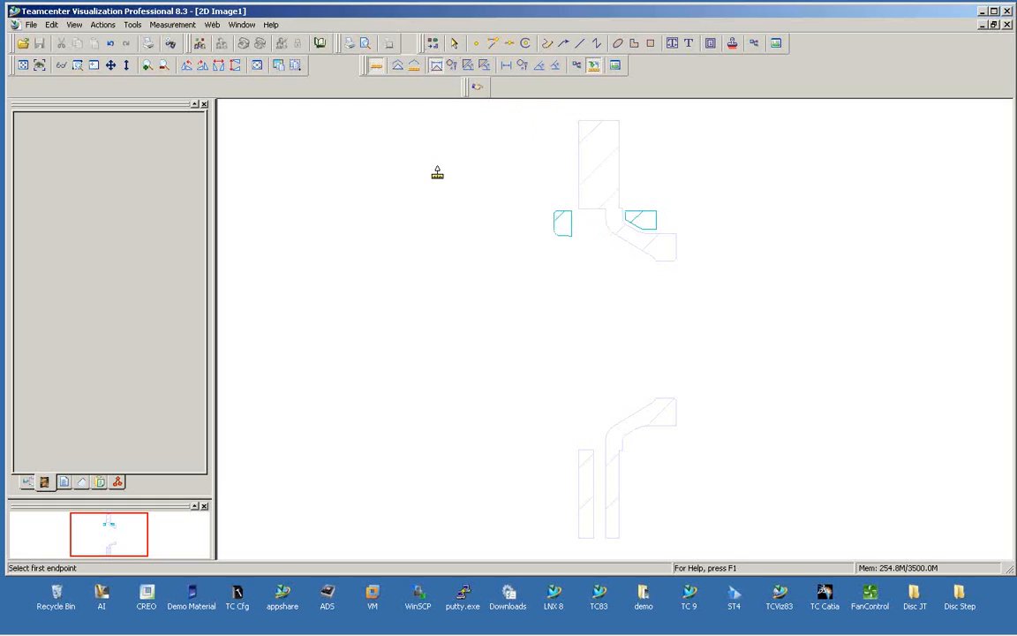
{"action": "mouse_move", "coordinate": [685, 43]}
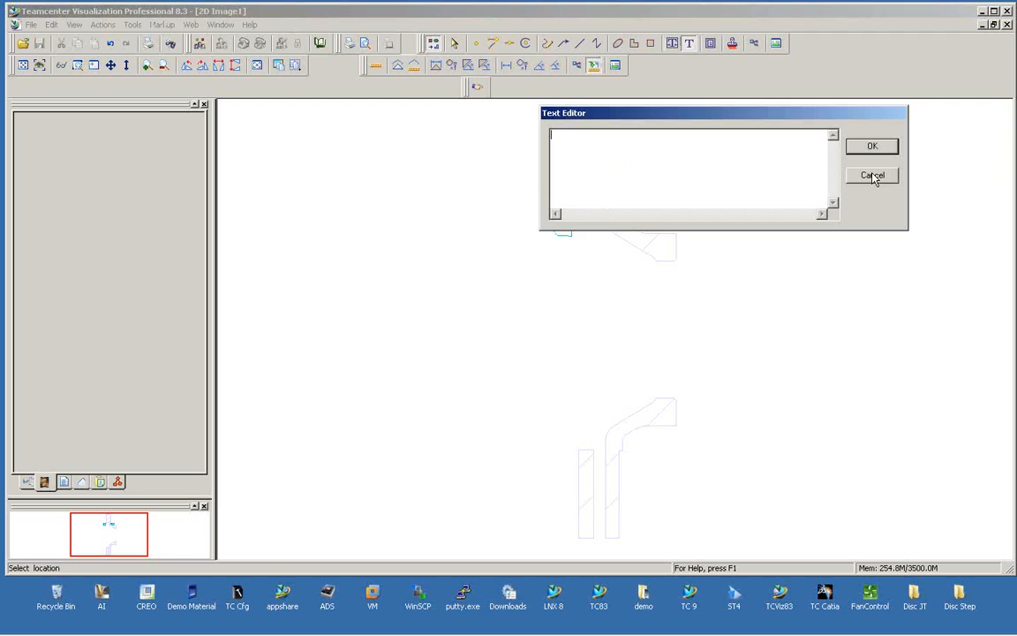
Add a 'Check Dim' leader note pointing at the 2D section outline.
{"action": "type", "text": "Cec"}
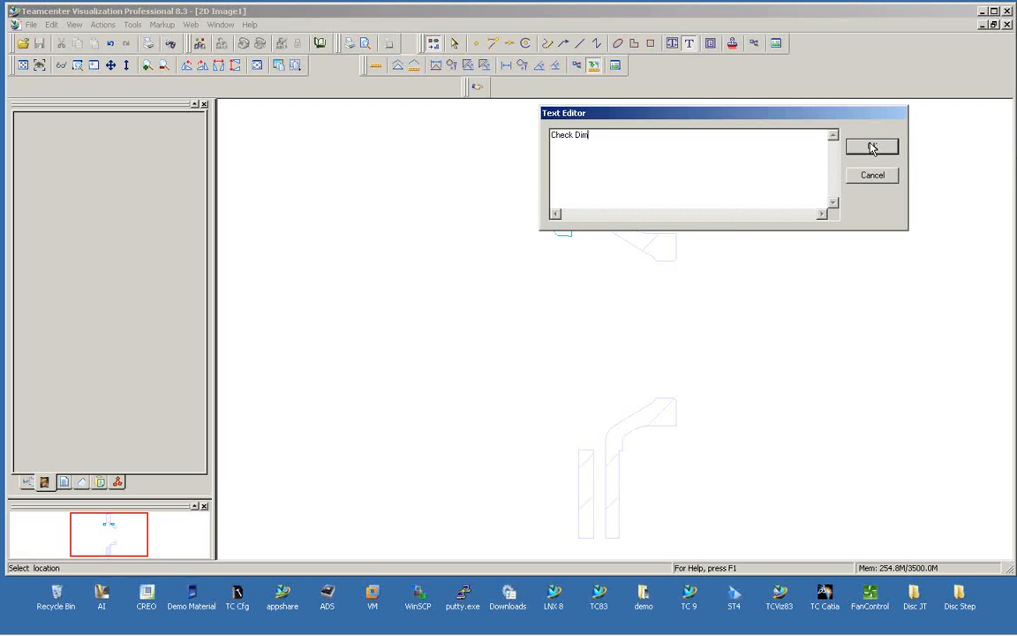
{"action": "left_click", "coordinate": [883, 147]}
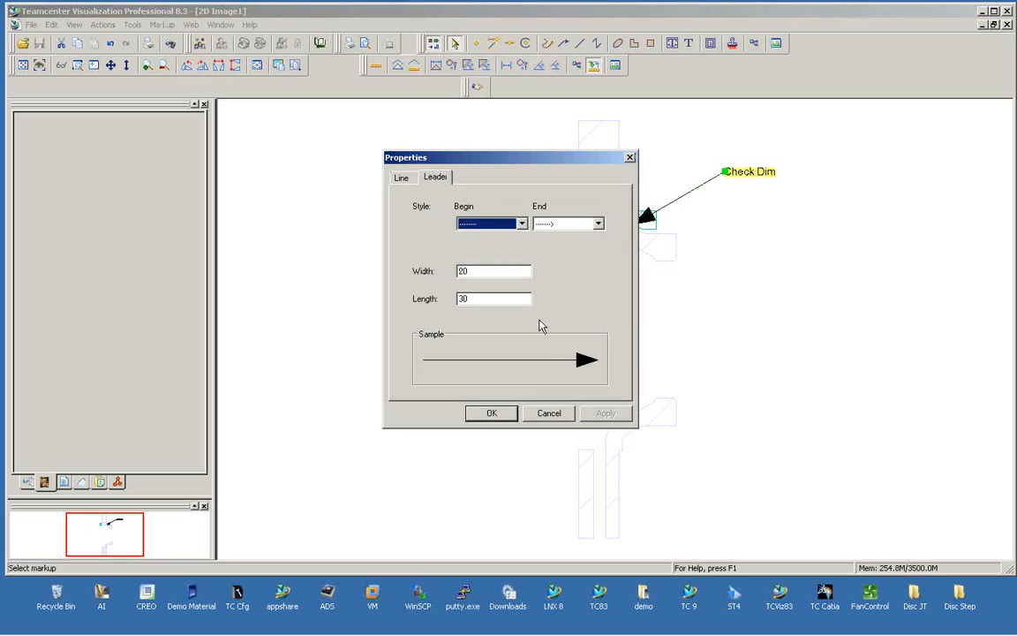
Change the Check Dim leader's end style to a dot with width and length 10.
{"action": "left_click", "coordinate": [597, 223]}
{"action": "type", "text": "10"}
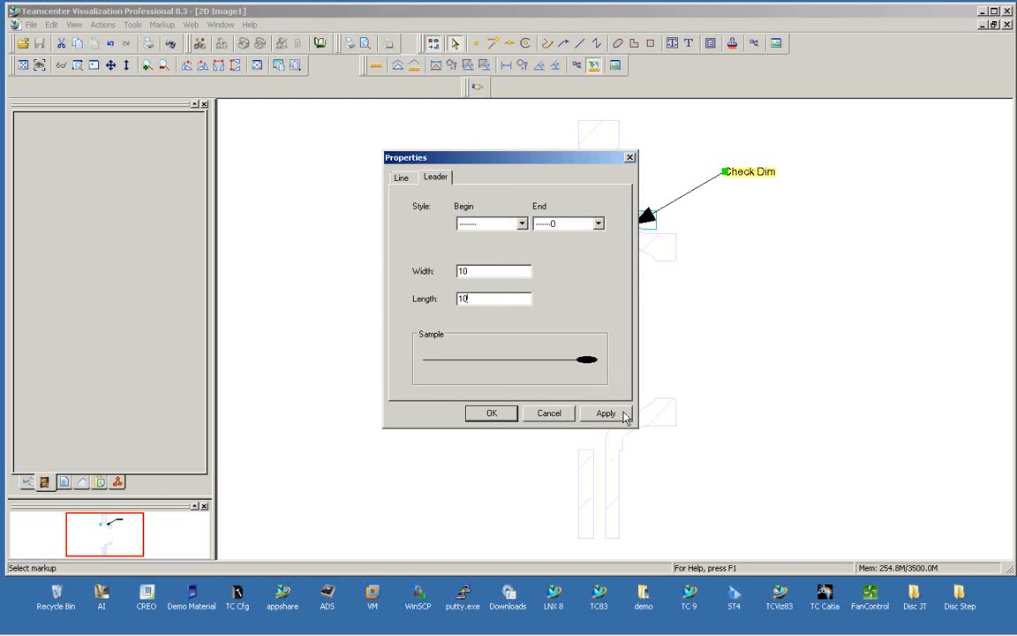
{"action": "left_click", "coordinate": [606, 413]}
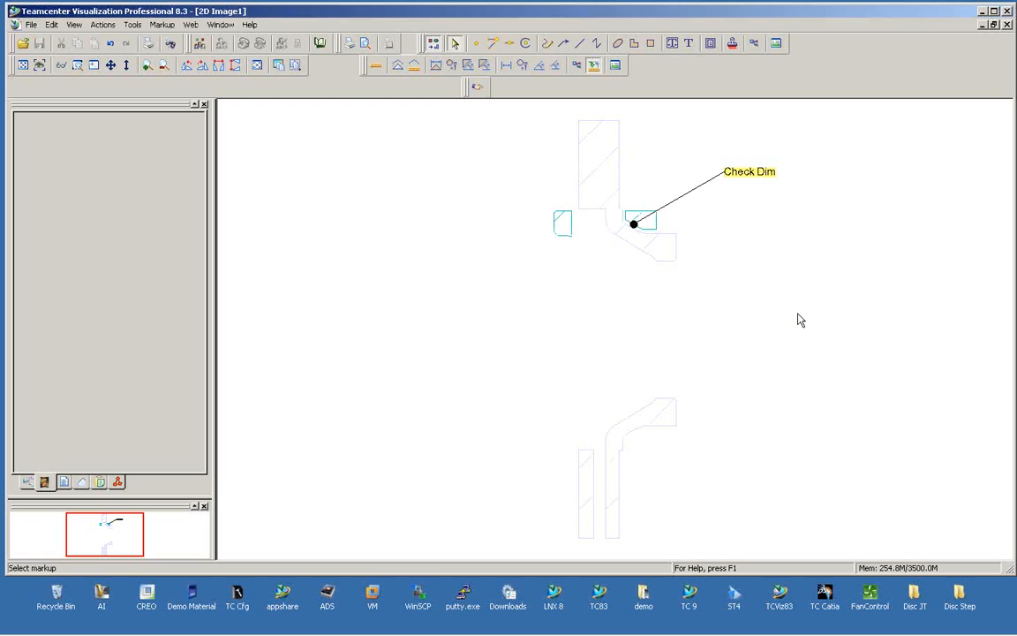
{"action": "mouse_move", "coordinate": [628, 254]}
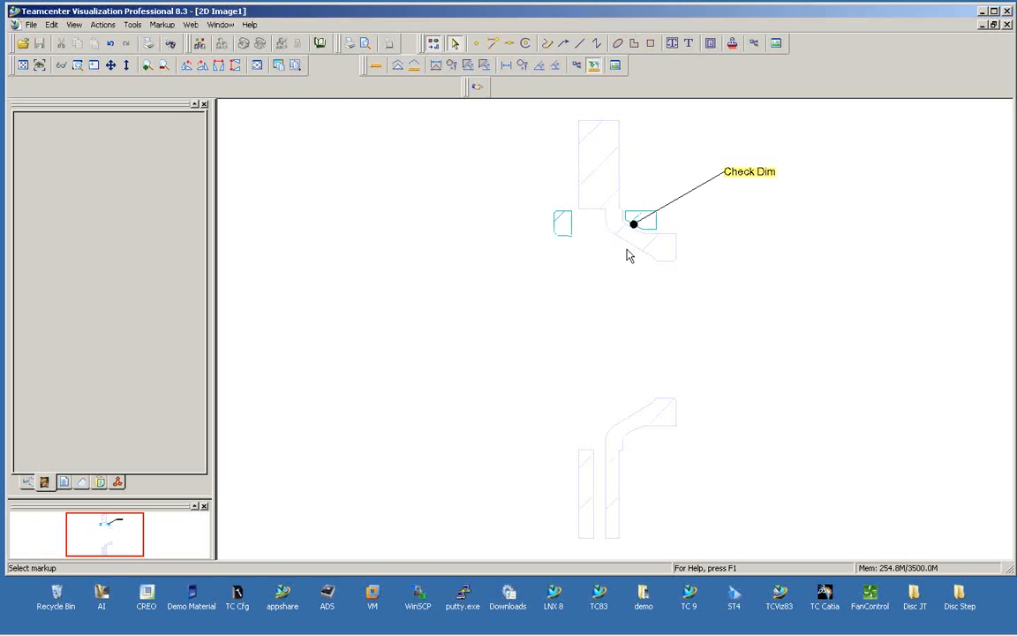
{"action": "mouse_move", "coordinate": [710, 332]}
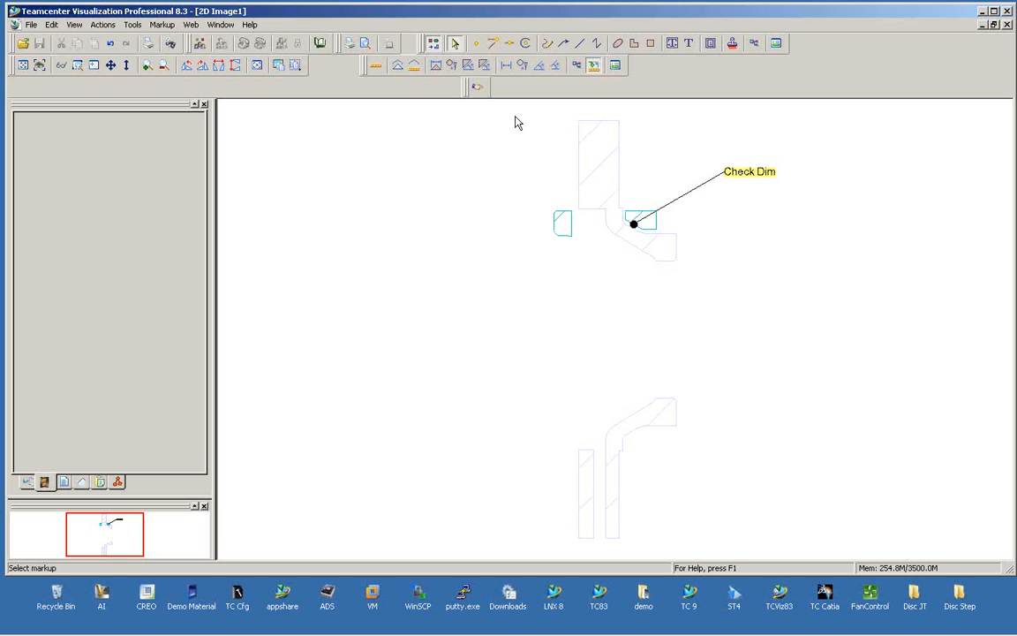
{"action": "mouse_move", "coordinate": [593, 119]}
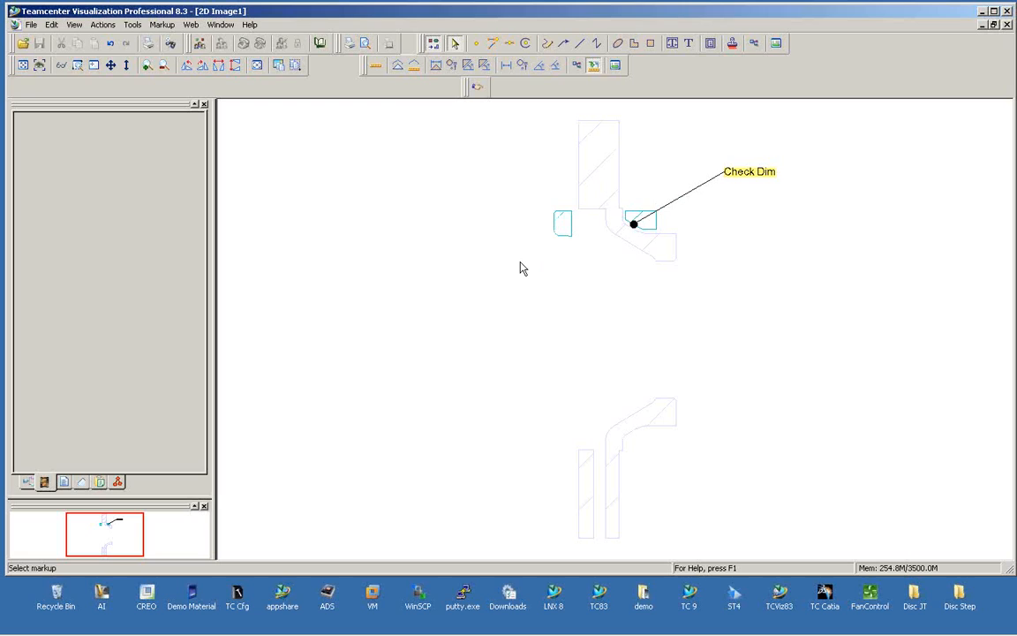
{"action": "mouse_move", "coordinate": [364, 131]}
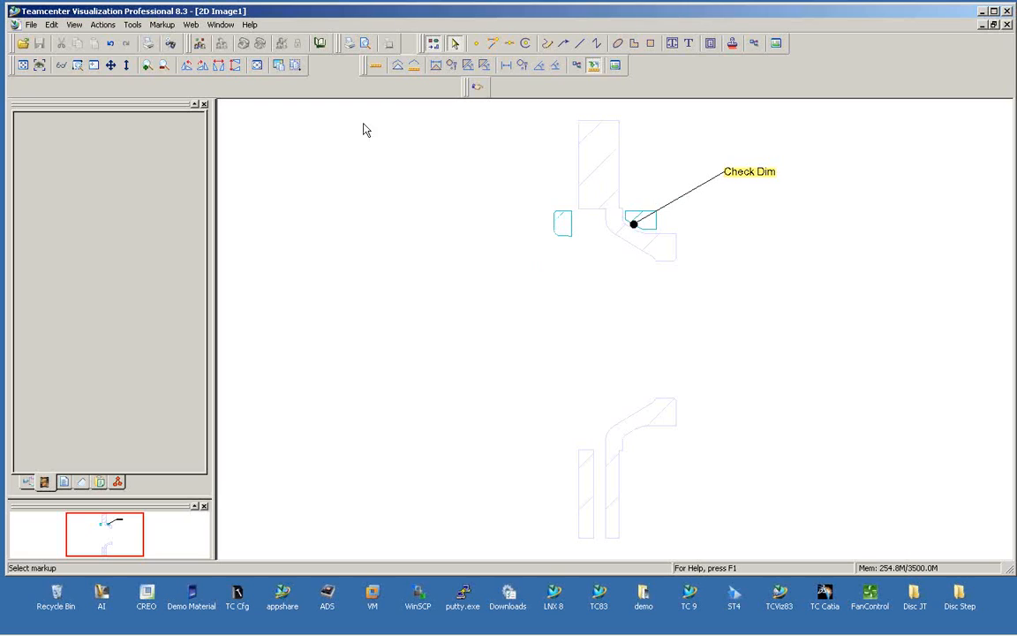
{"action": "mouse_move", "coordinate": [476, 43]}
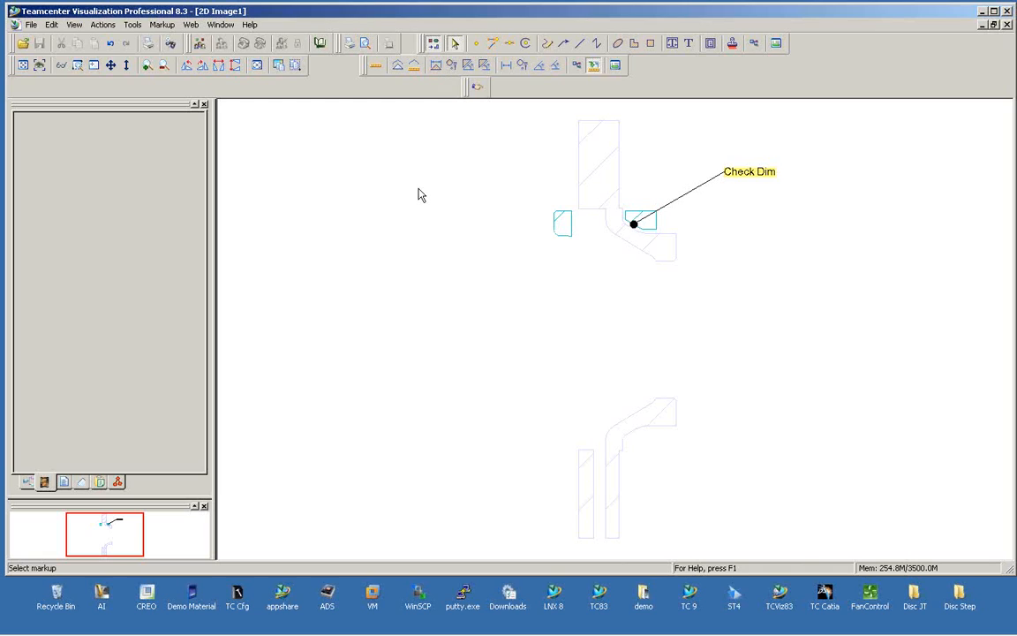
{"action": "mouse_move", "coordinate": [782, 314]}
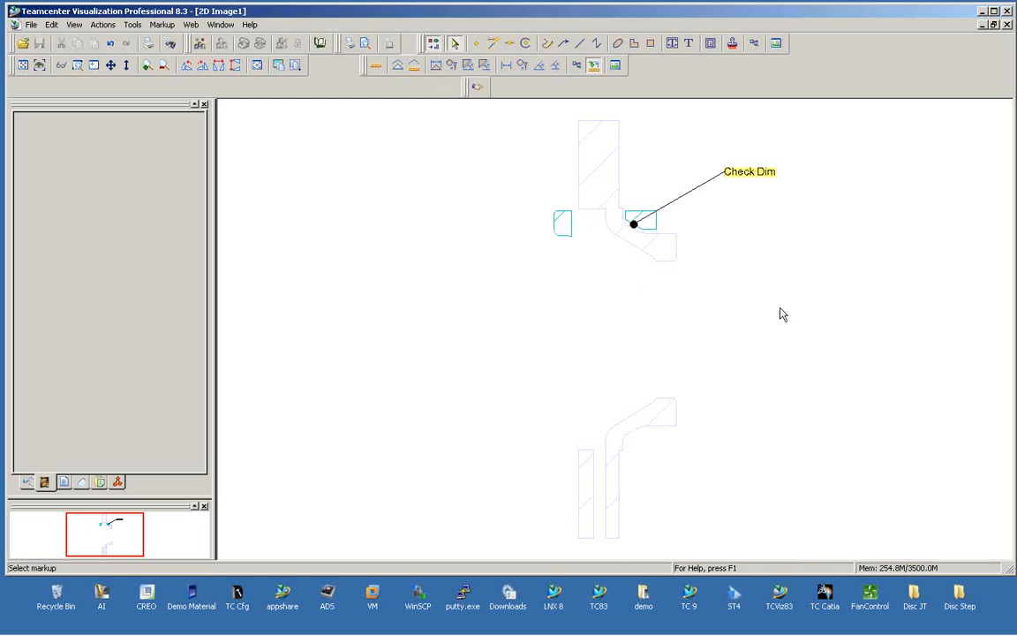
{"action": "mouse_move", "coordinate": [978, 293]}
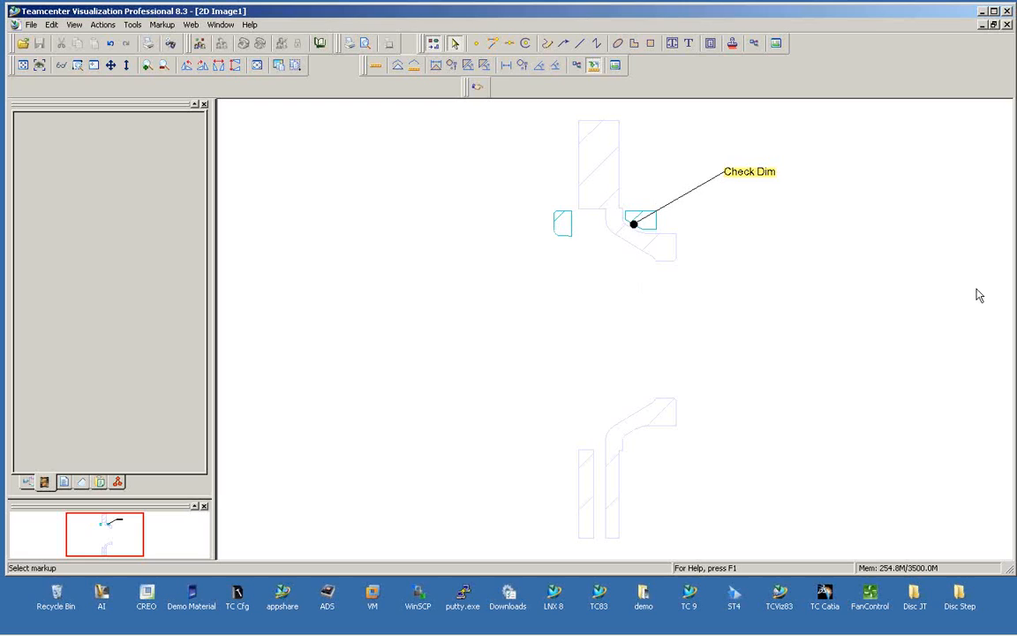
{"action": "mouse_move", "coordinate": [678, 164]}
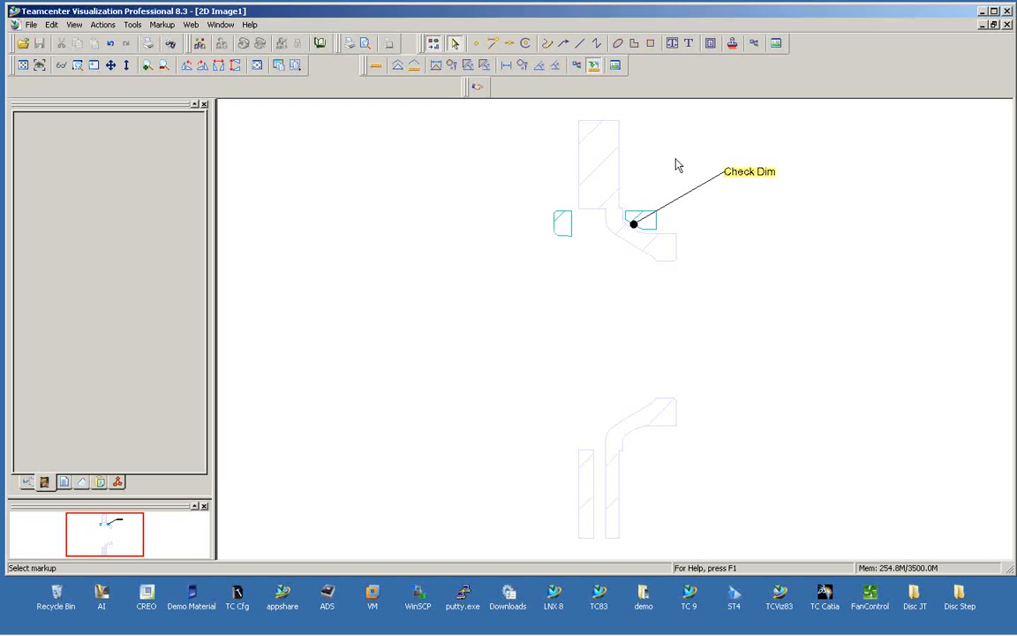
{"action": "mouse_move", "coordinate": [586, 152]}
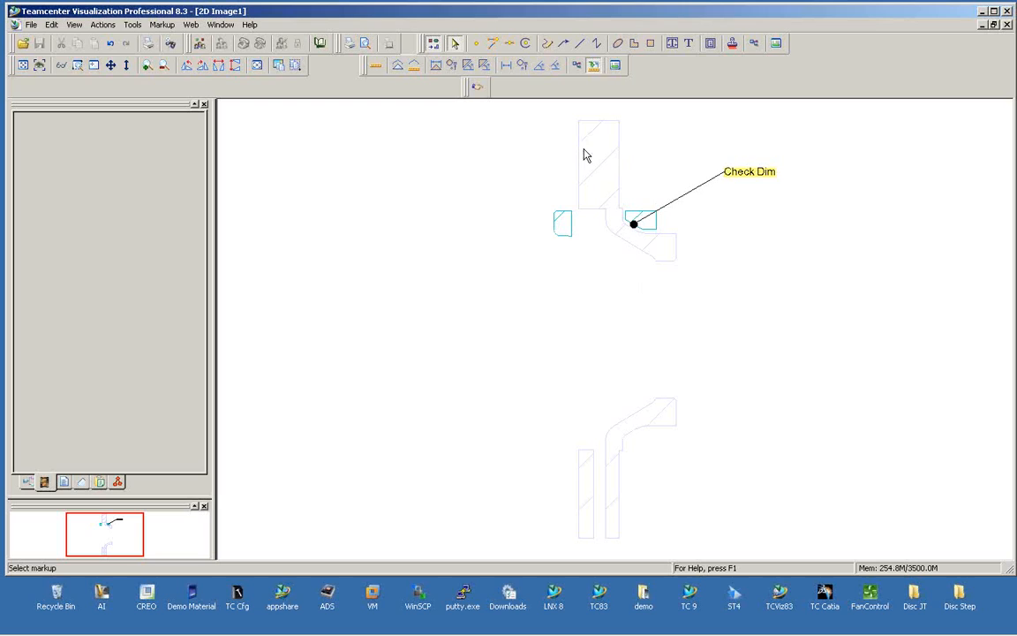
{"action": "mouse_move", "coordinate": [632, 227]}
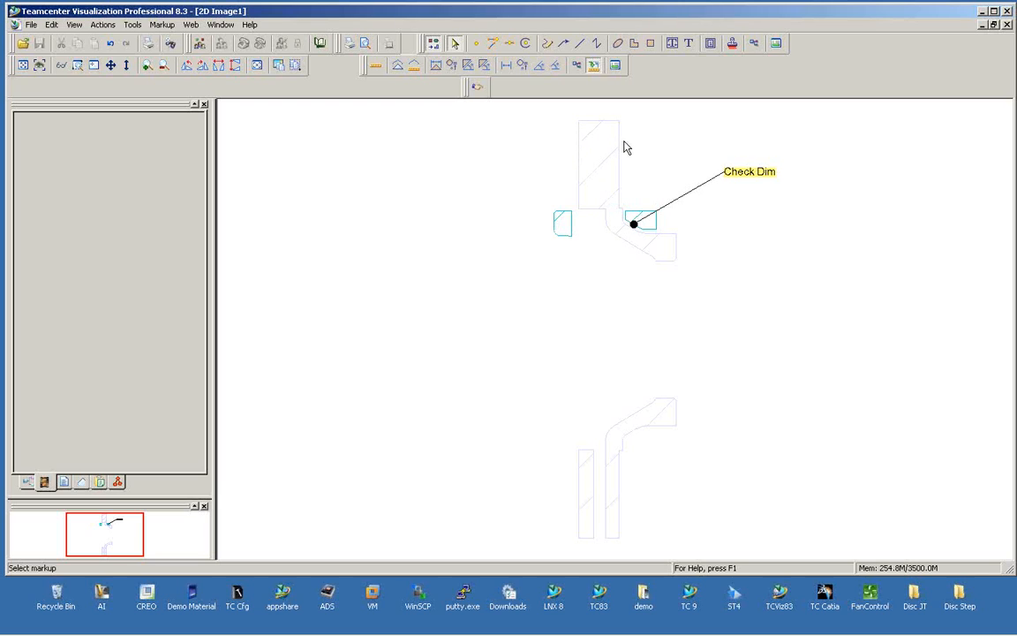
{"action": "mouse_move", "coordinate": [622, 142]}
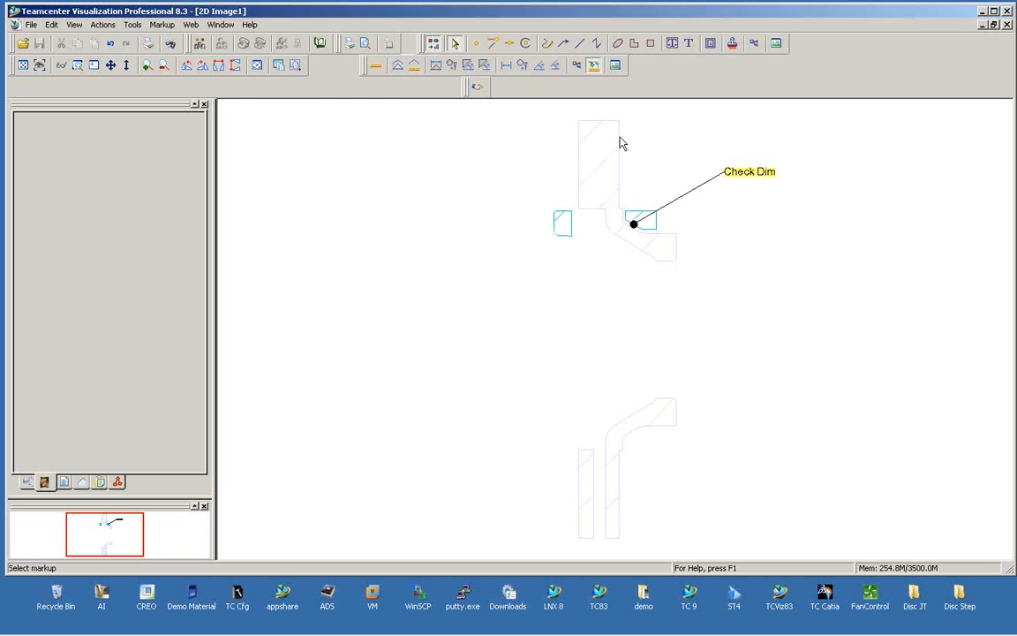
{"action": "mouse_move", "coordinate": [396, 67]}
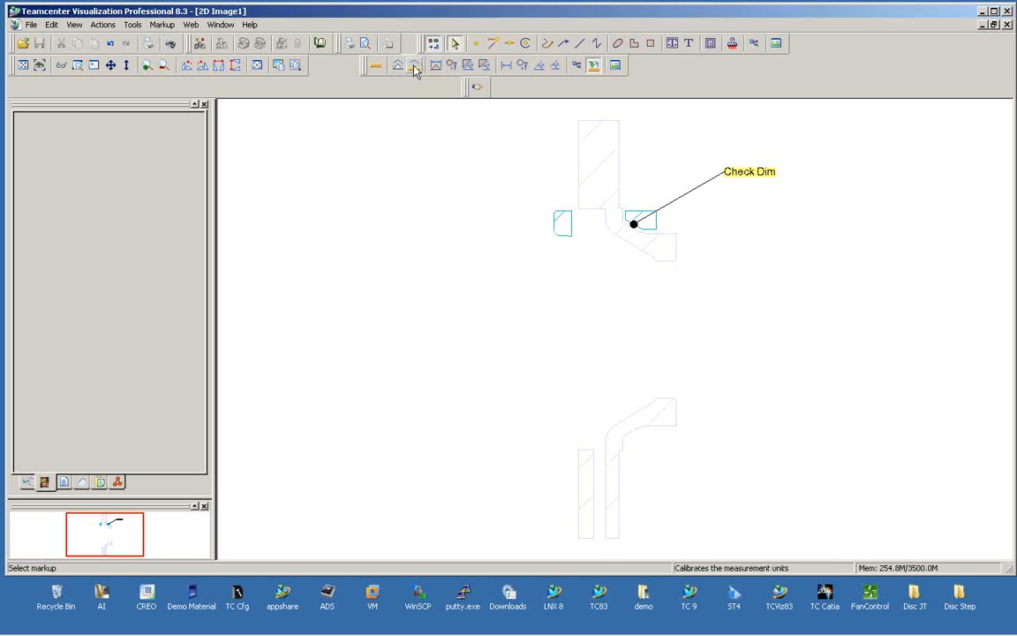
{"action": "mouse_move", "coordinate": [409, 67]}
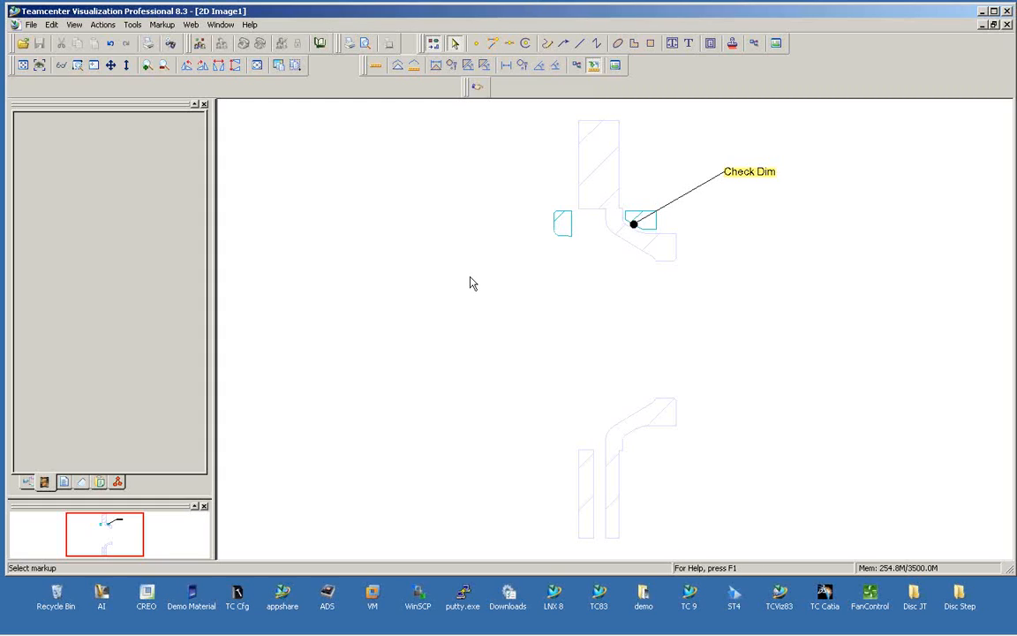
{"action": "mouse_move", "coordinate": [509, 271]}
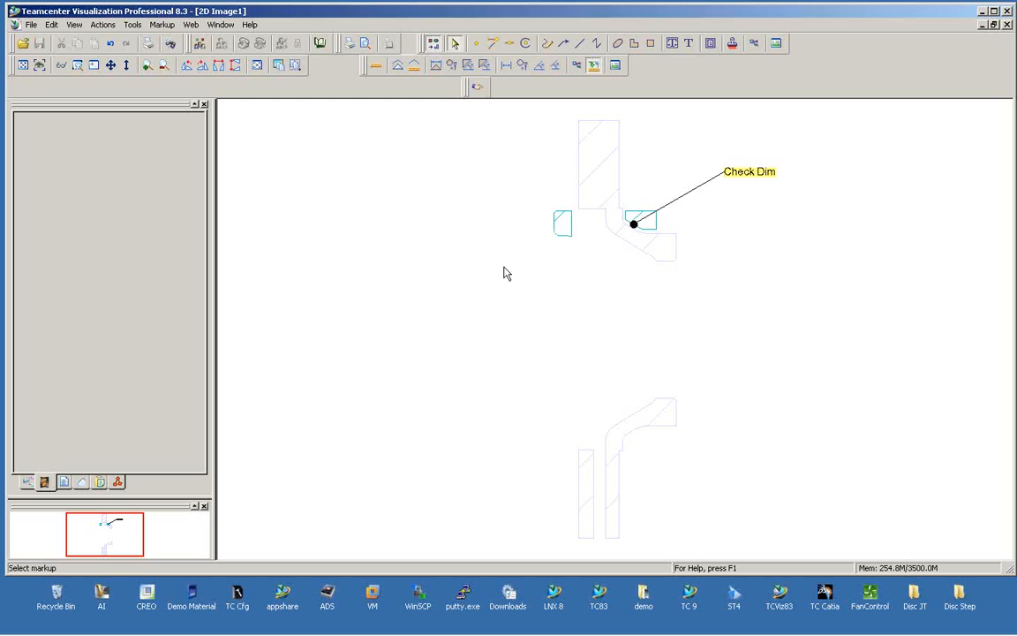
{"action": "mouse_move", "coordinate": [587, 131]}
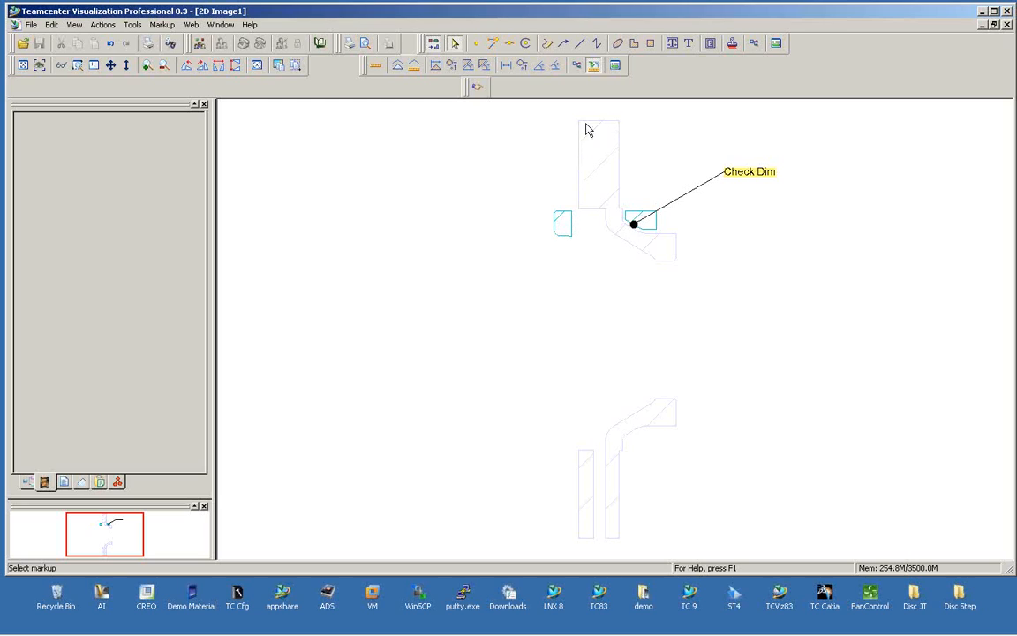
{"action": "mouse_move", "coordinate": [699, 152]}
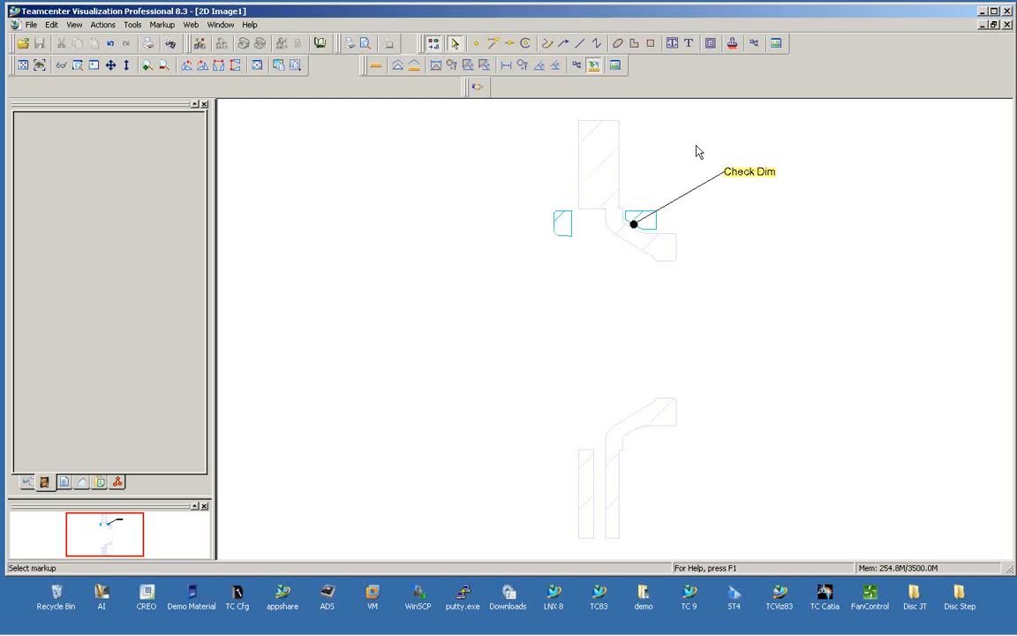
{"action": "mouse_move", "coordinate": [823, 195]}
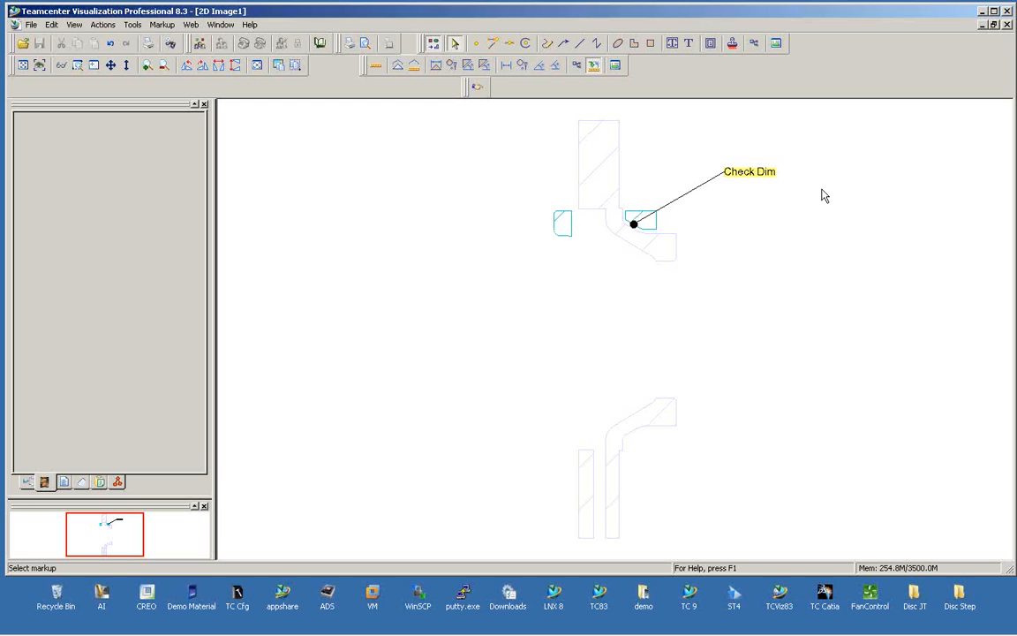
{"action": "mouse_move", "coordinate": [803, 180]}
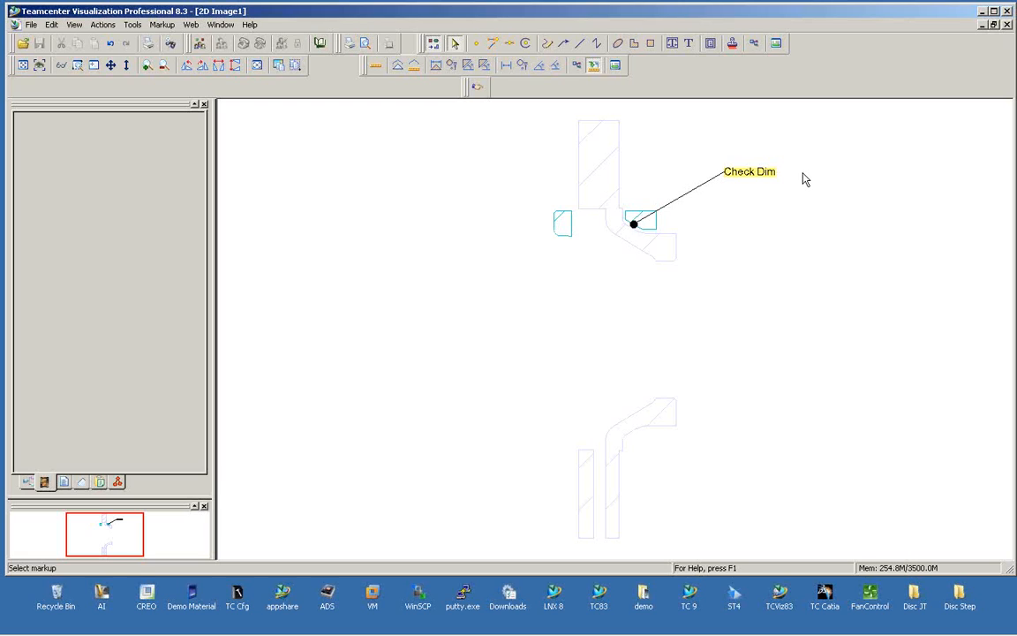
{"action": "mouse_move", "coordinate": [395, 69]}
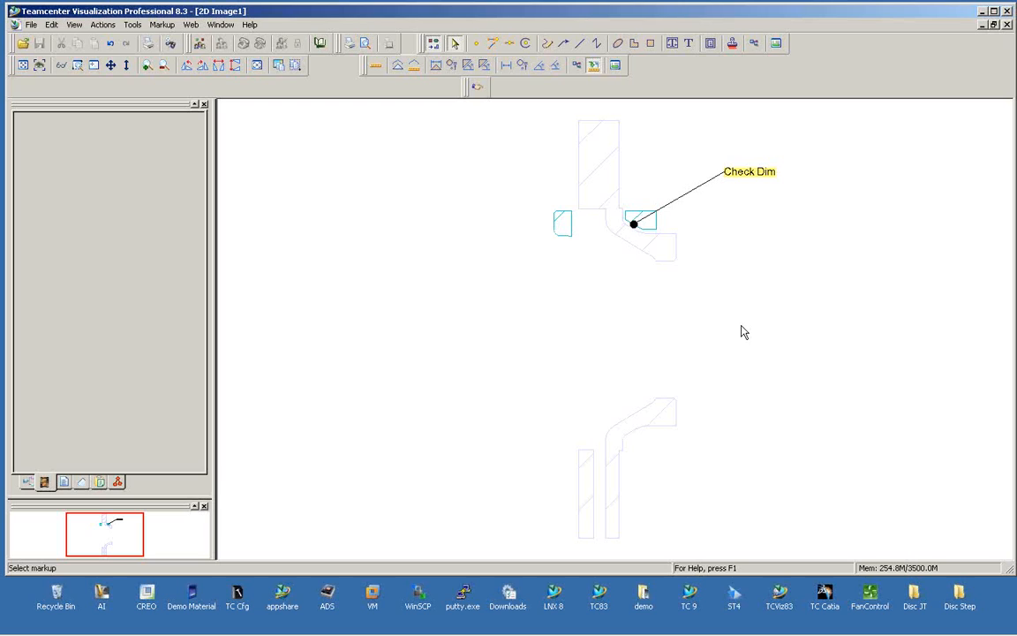
{"action": "mouse_move", "coordinate": [413, 131]}
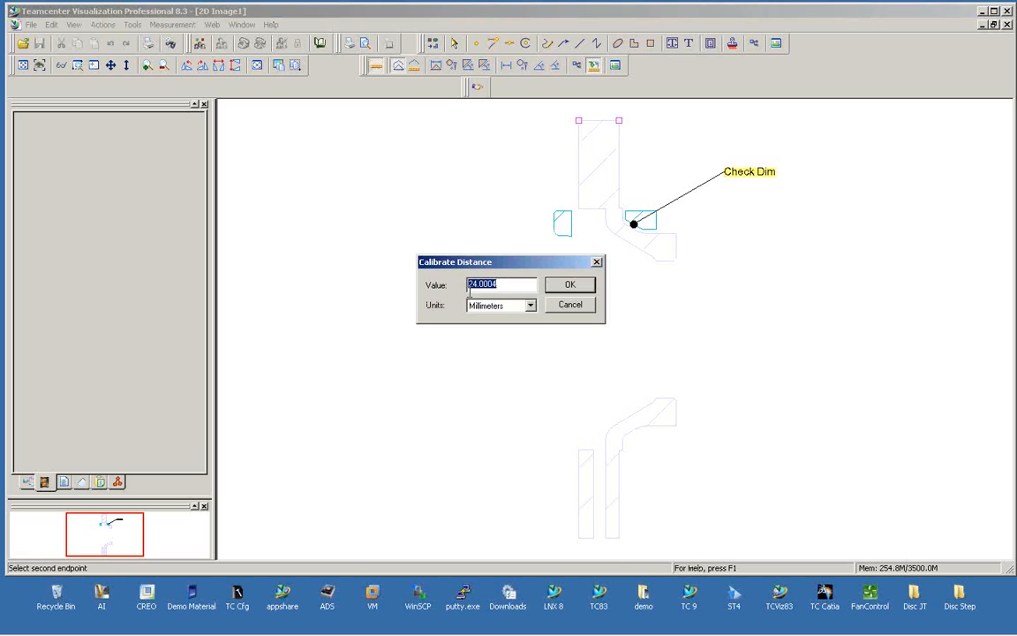
{"action": "mouse_move", "coordinate": [609, 317]}
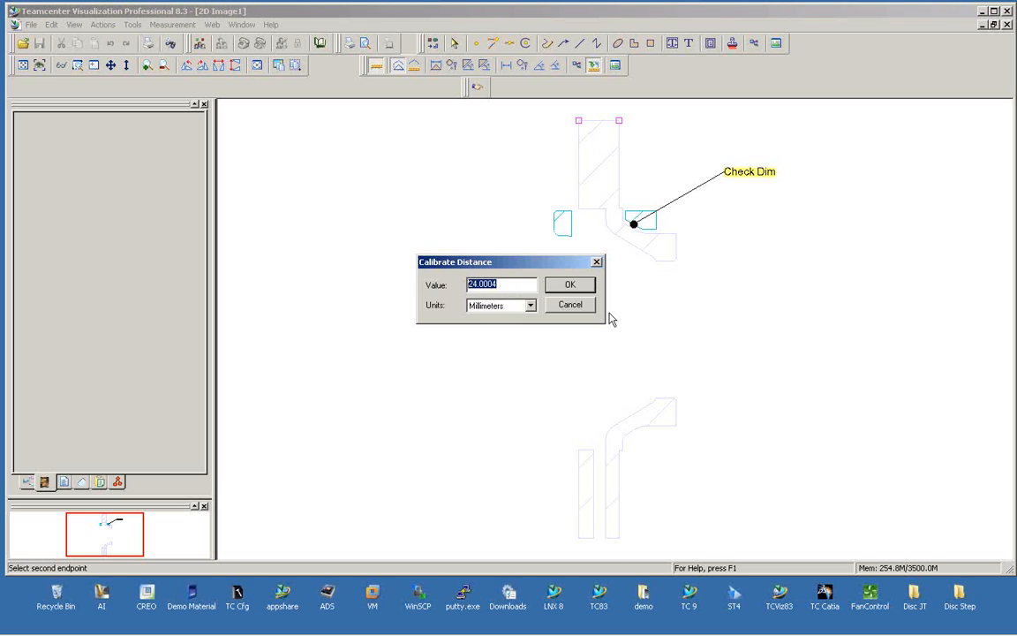
{"action": "mouse_move", "coordinate": [580, 124]}
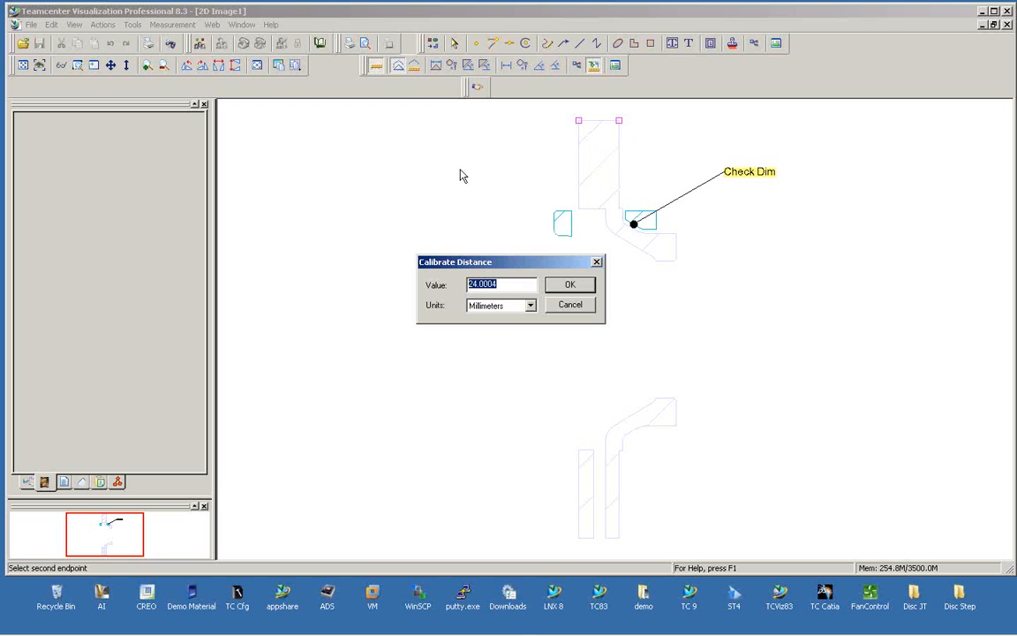
{"action": "mouse_move", "coordinate": [693, 262]}
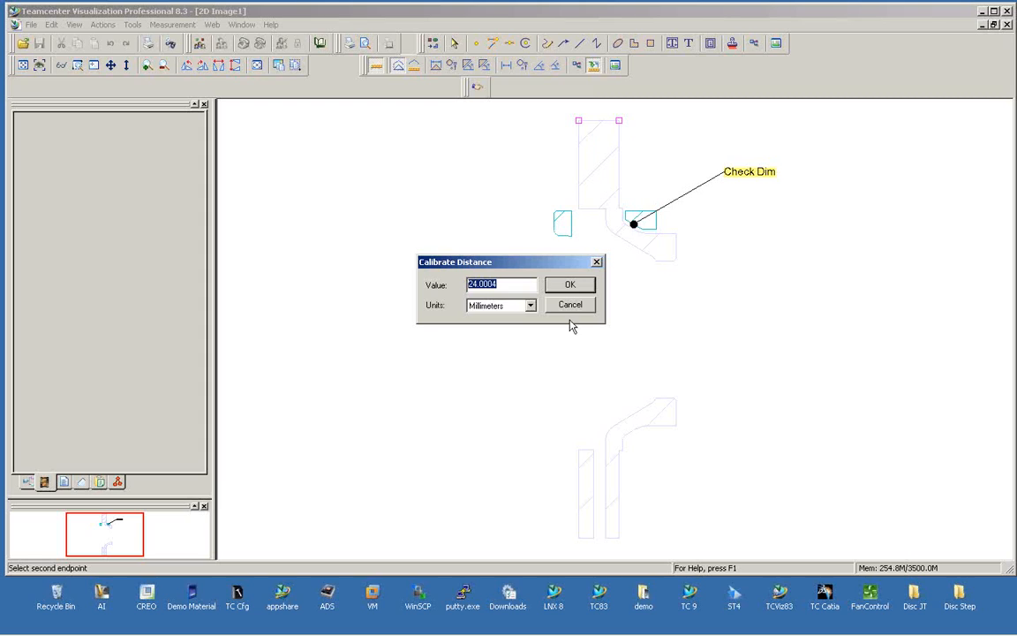
Confirm the calibrated distance in millimeters between the two top-edge endpoints.
{"action": "left_click", "coordinate": [569, 282]}
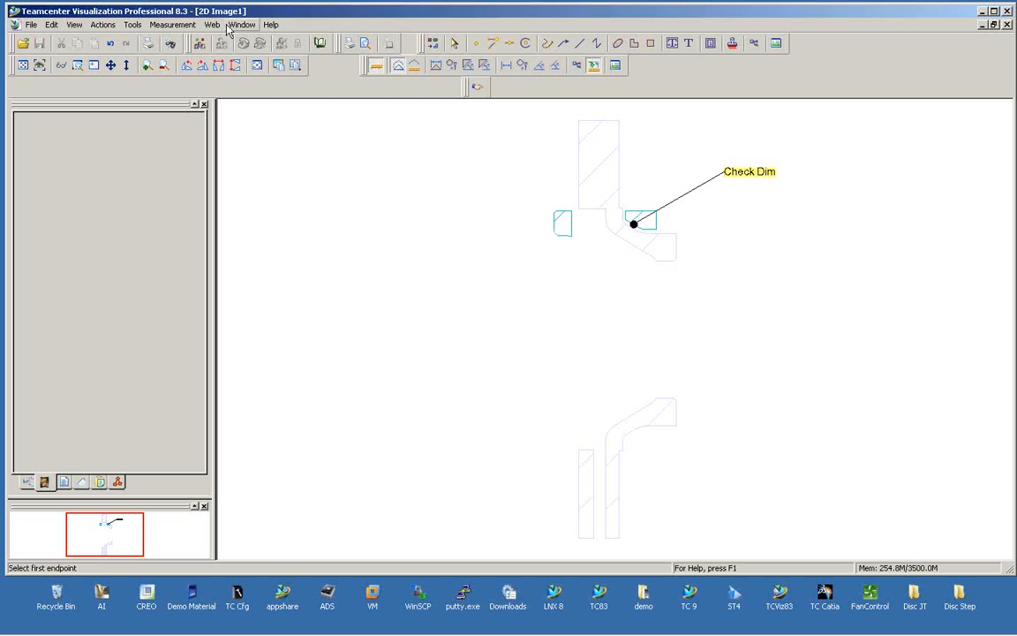
List the open windows: section capture, DISK_ASSY and the 2D image.
{"action": "left_click", "coordinate": [242, 25]}
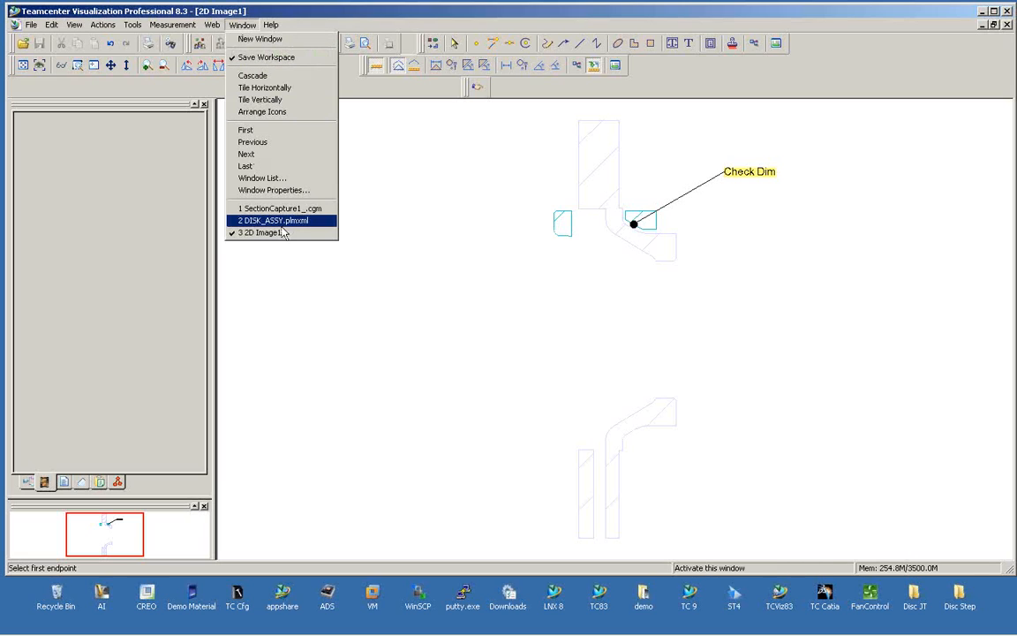
{"action": "mouse_move", "coordinate": [303, 233]}
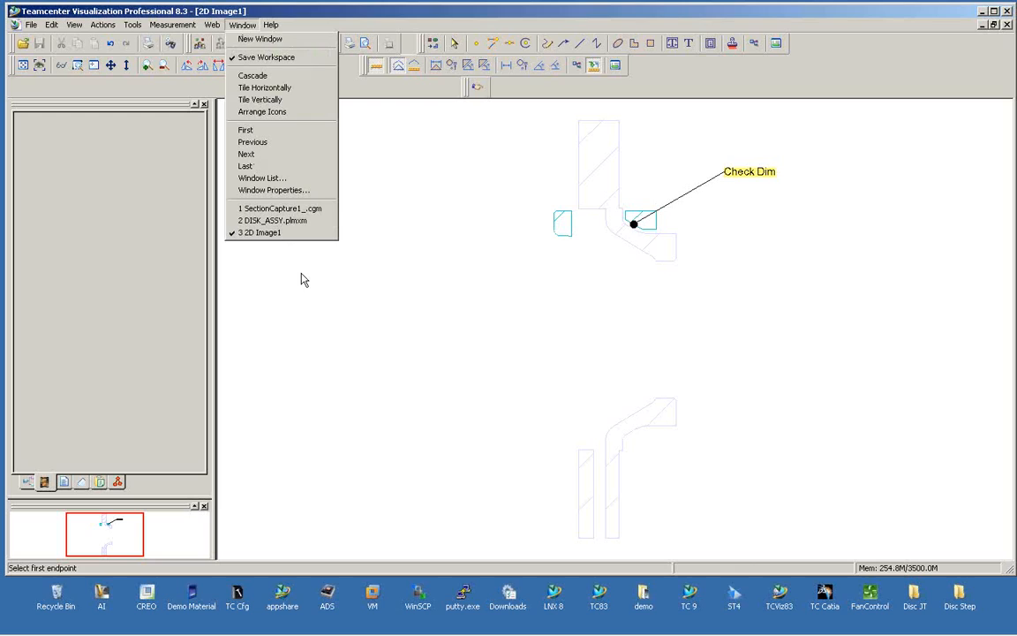
{"action": "mouse_move", "coordinate": [304, 269]}
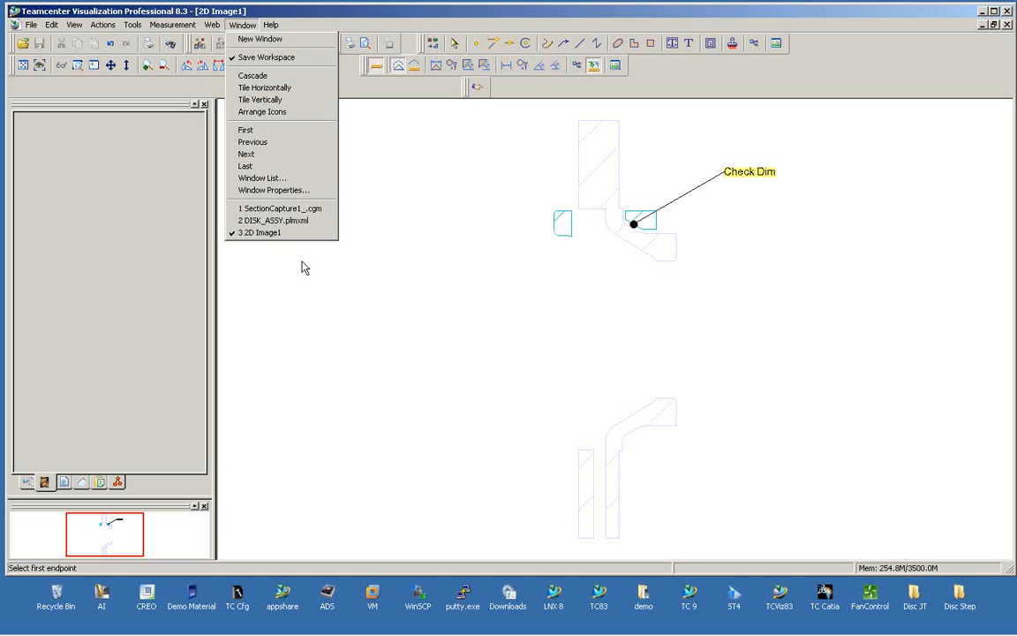